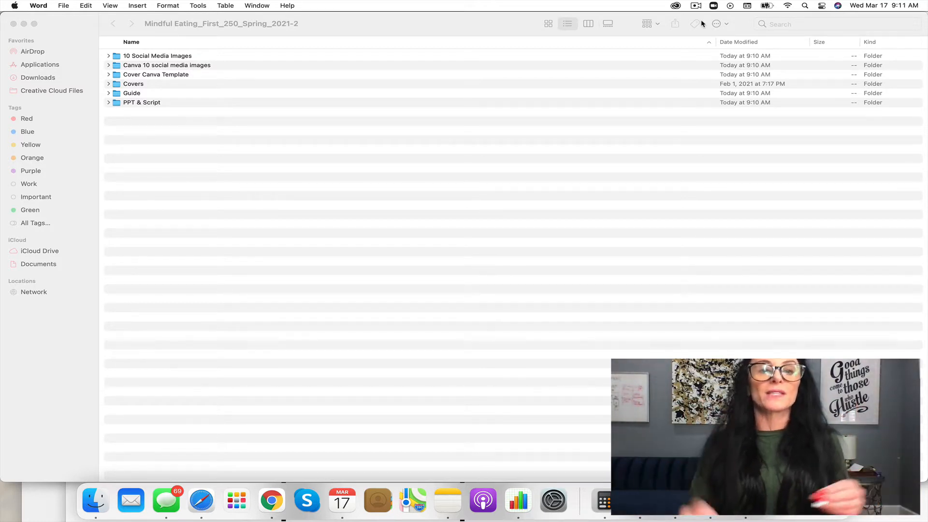
Open the Guide folder and launch Mindful Eating is Your Solution.docx from it
double_click(131, 93)
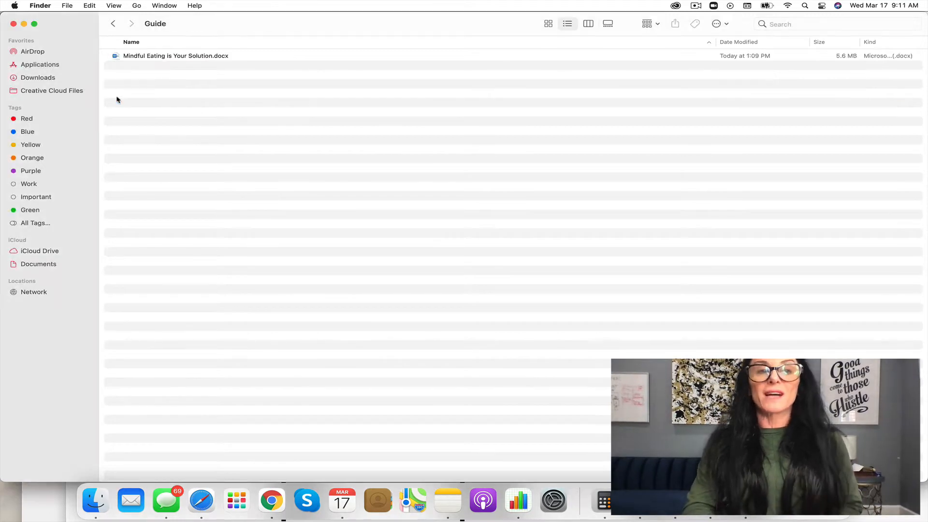
double_click(175, 56)
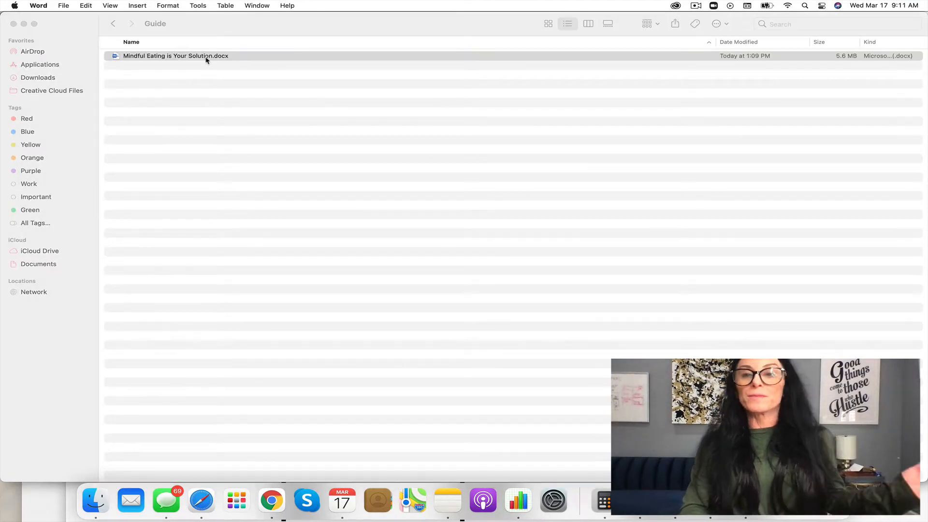
Page through the guide's cover, welcome letter and Mindful Eating chapter to page 3 of 28
double_click(175, 56)
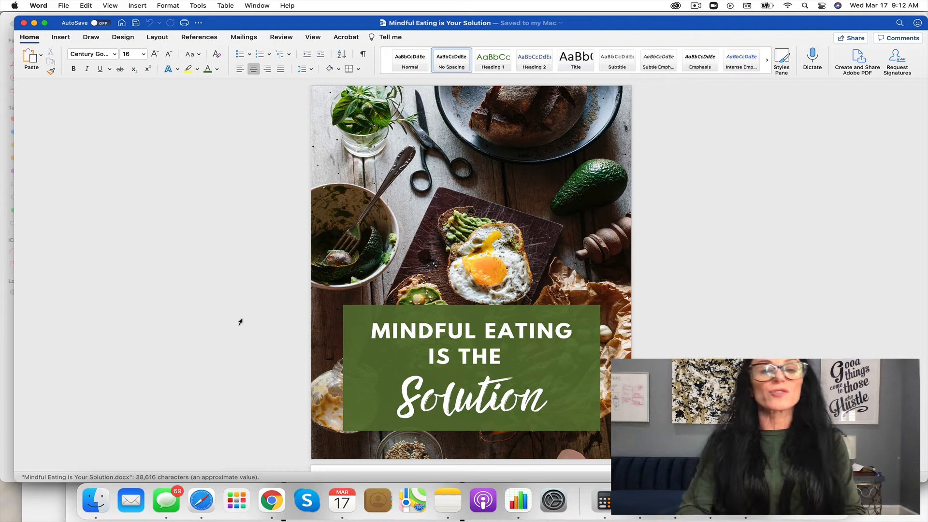
scroll(down, 3)
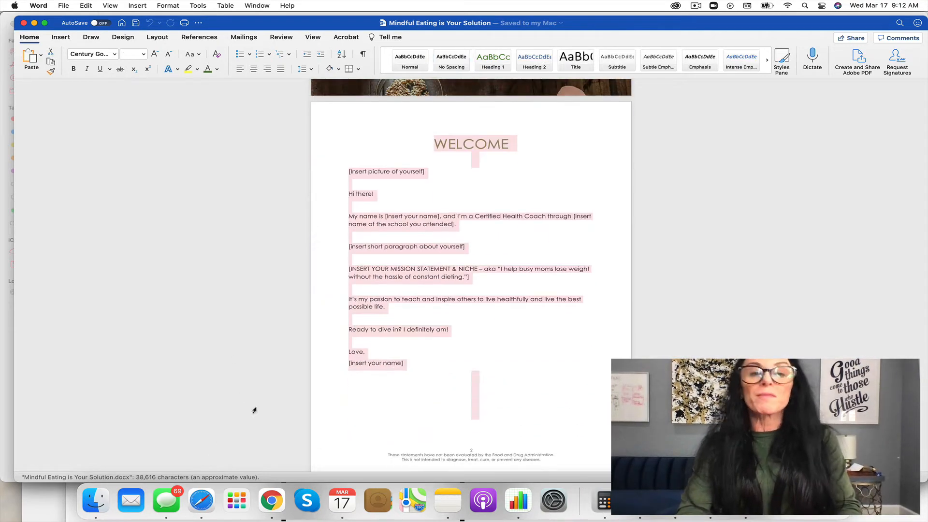
scroll(down, 3)
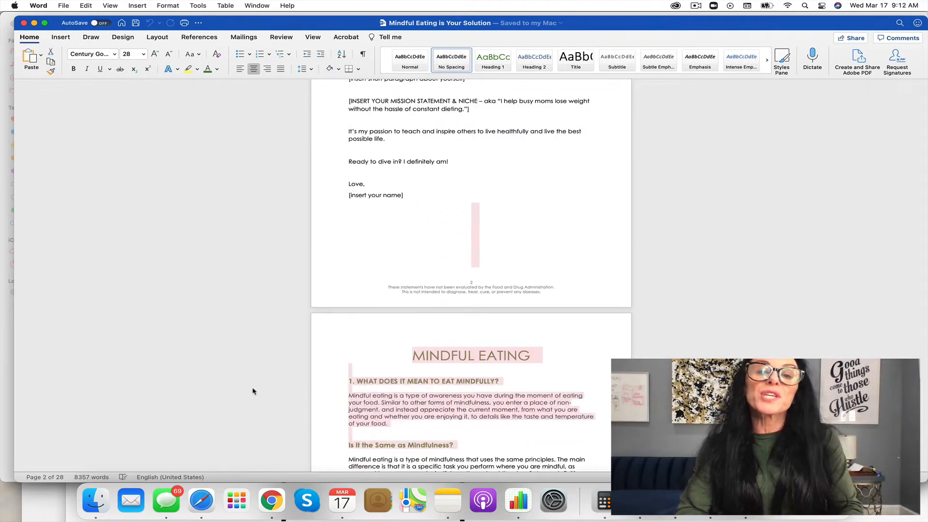
scroll(down, 3)
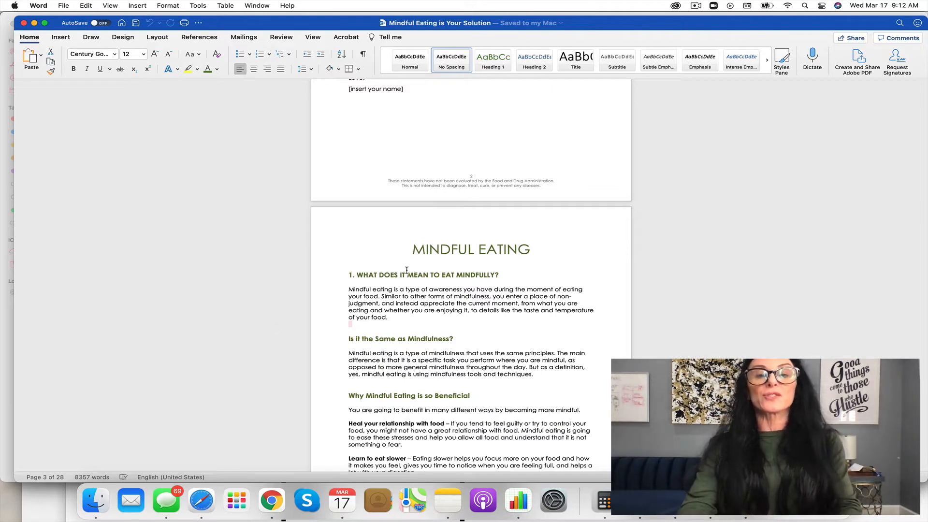
mouse_move(409, 248)
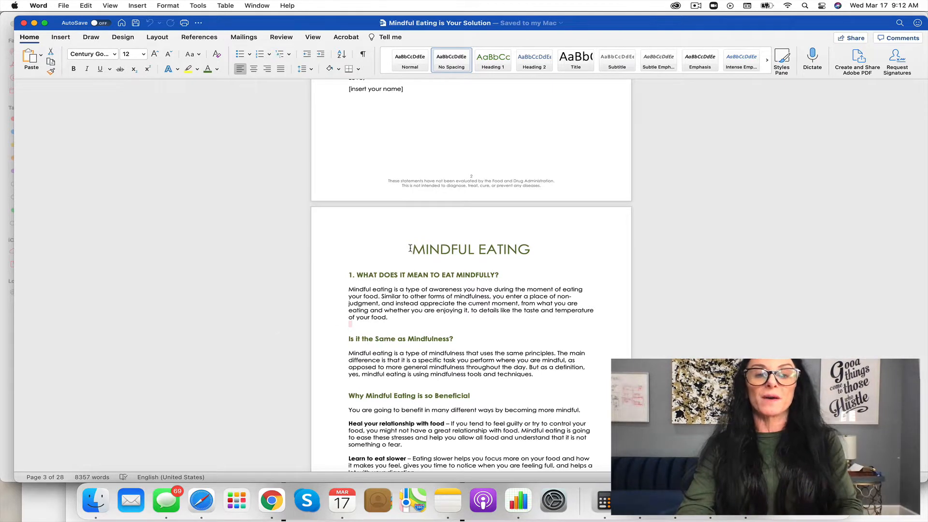
scroll(down, 3)
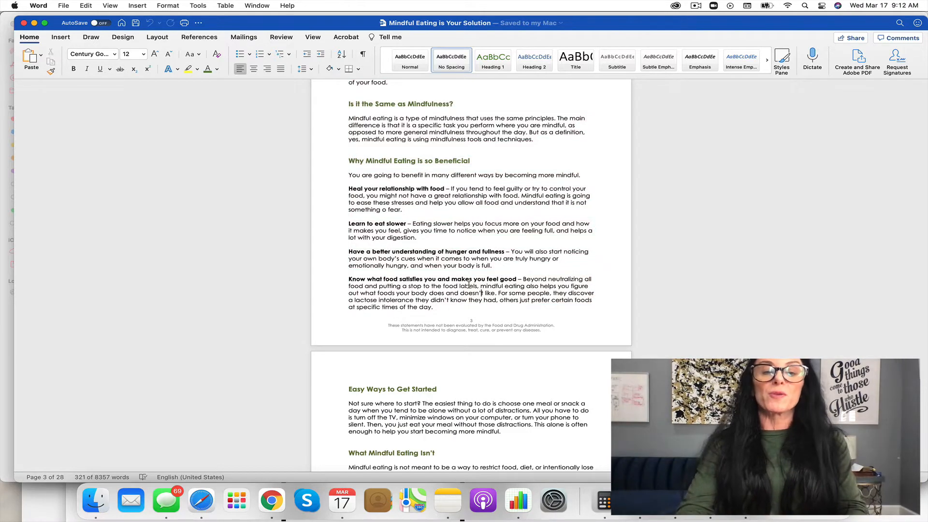
scroll(down, 3)
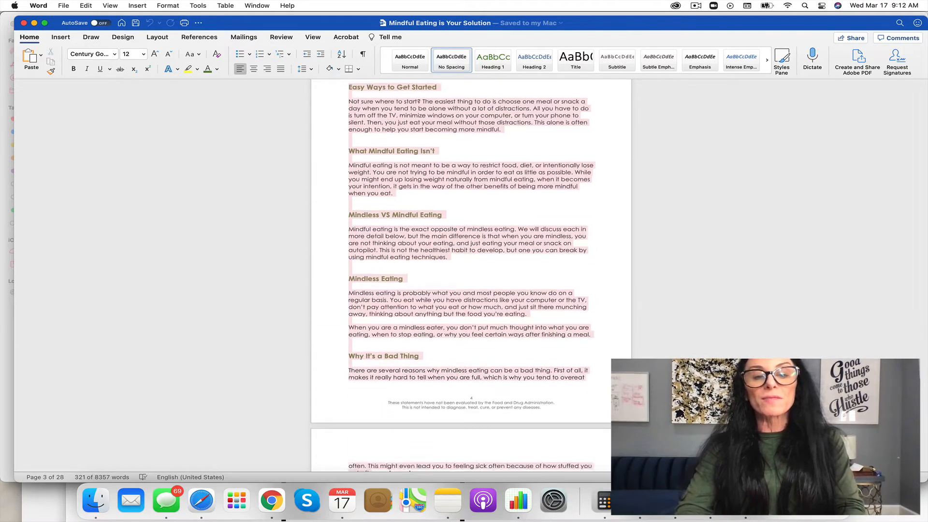
scroll(up, 3)
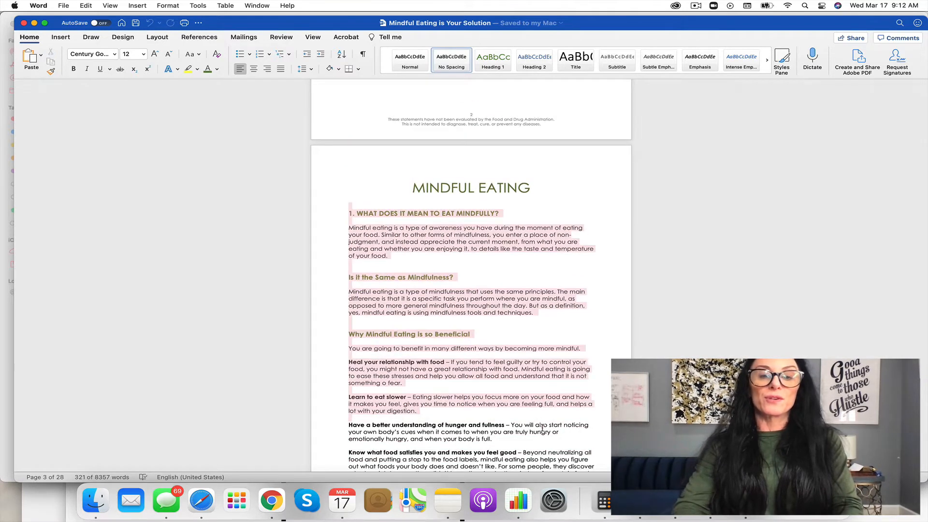
scroll(down, 3)
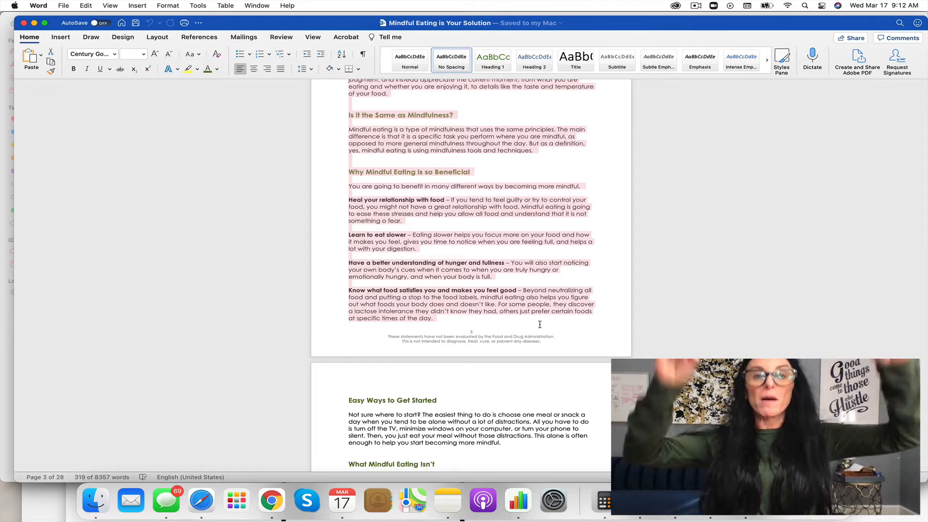
mouse_move(539, 327)
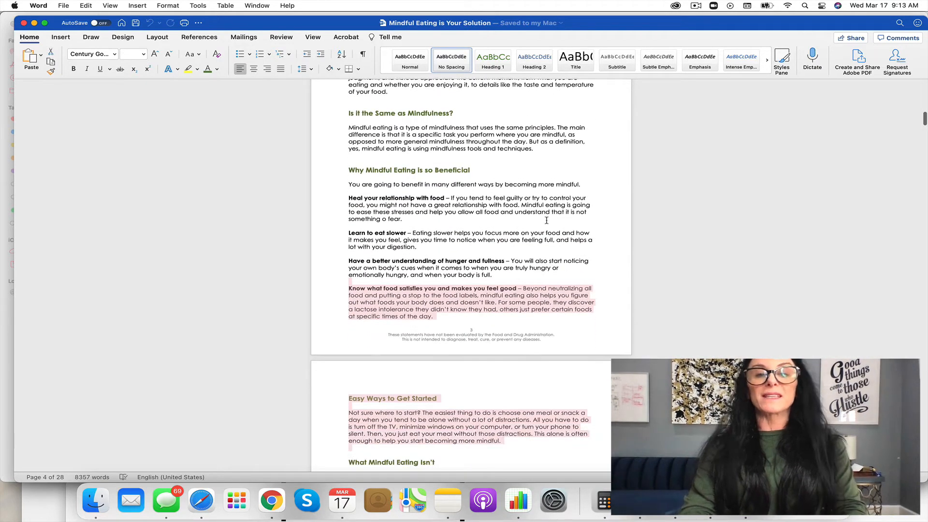
Page further through the guide's middle chapters in Word
scroll(down, 3)
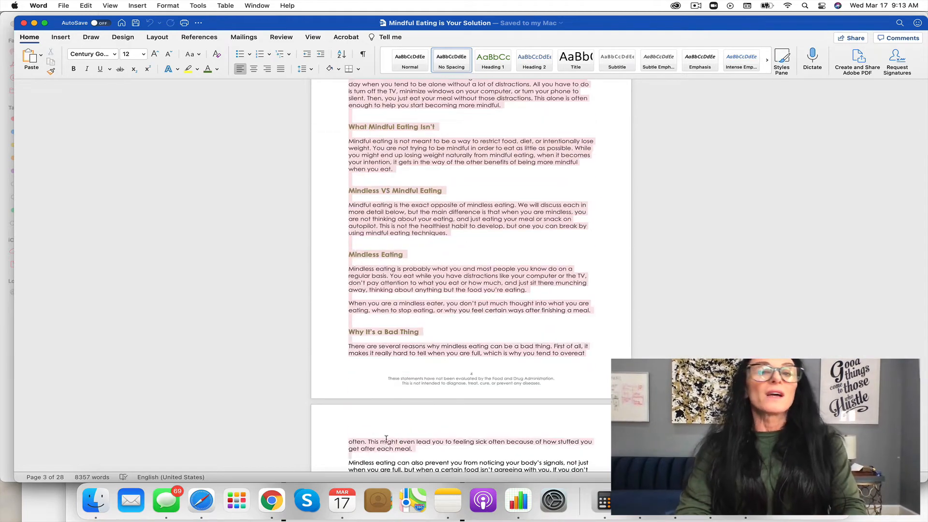
scroll(down, 3)
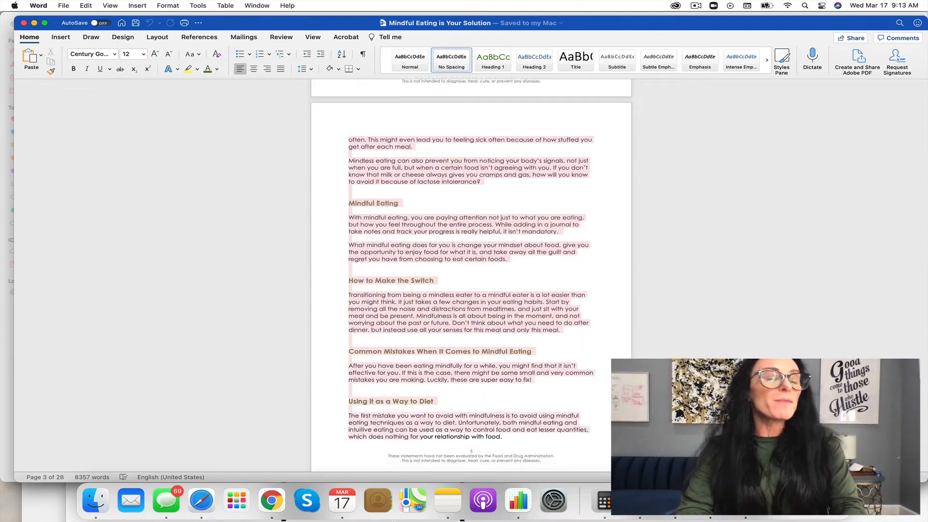
scroll(down, 3)
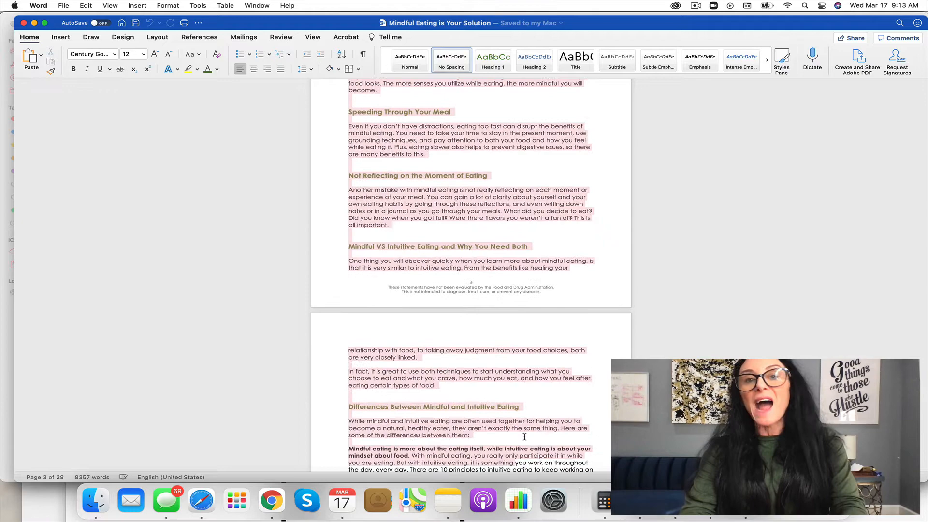
scroll(down, 3)
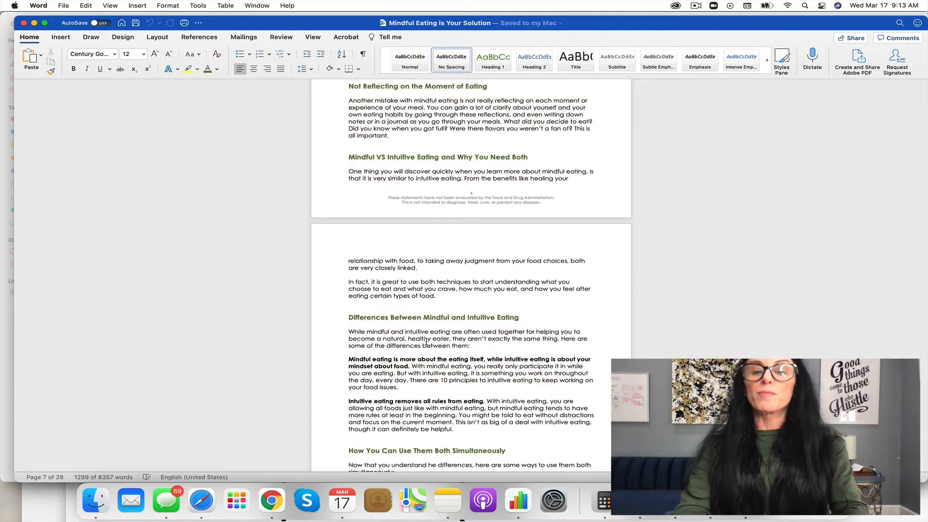
scroll(up, 3)
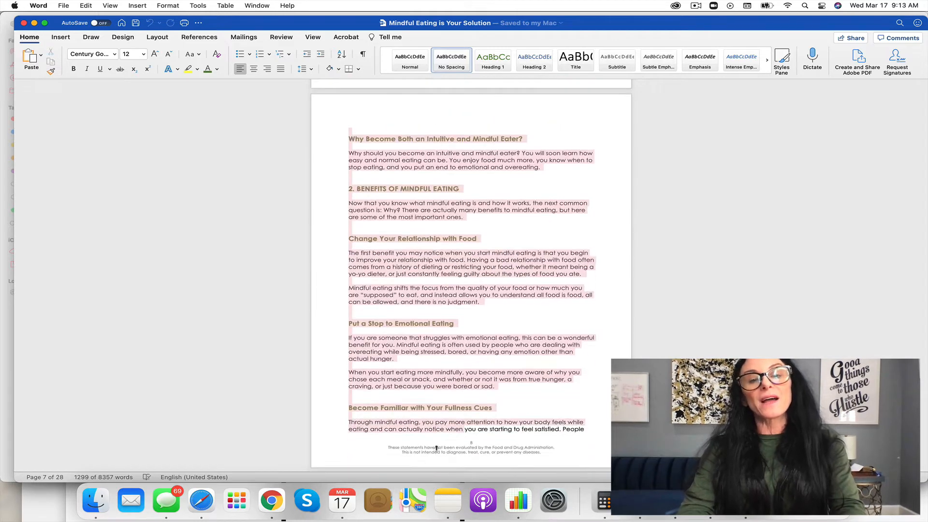
scroll(down, 3)
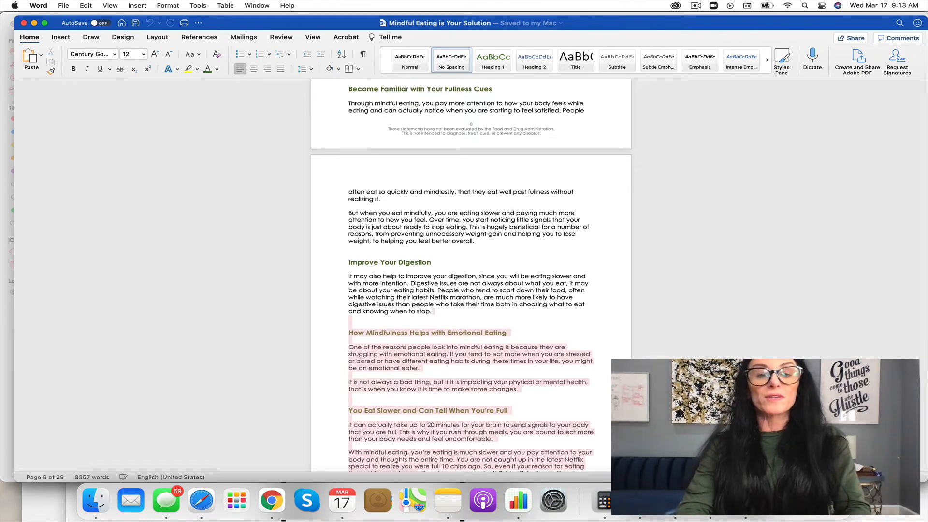
scroll(down, 3)
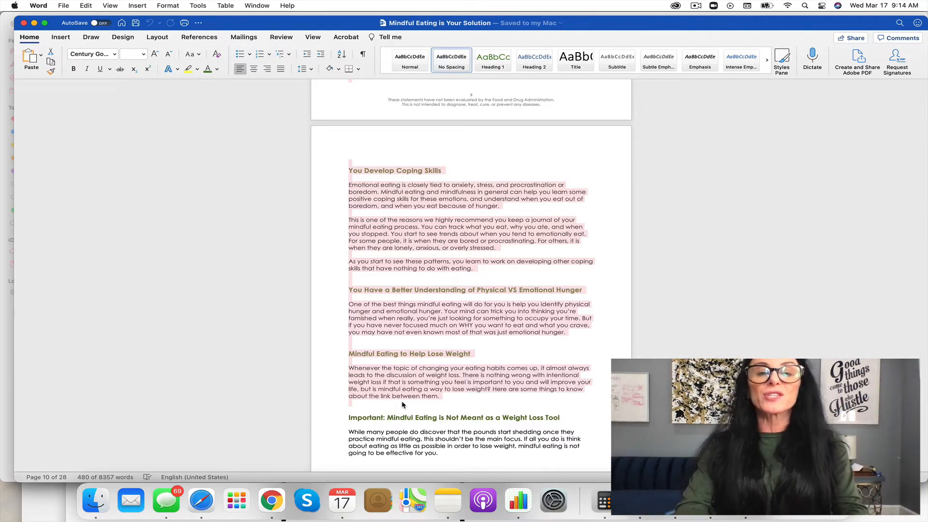
Continue down to the first-steps chapter around page 11 of the guide
scroll(down, 3)
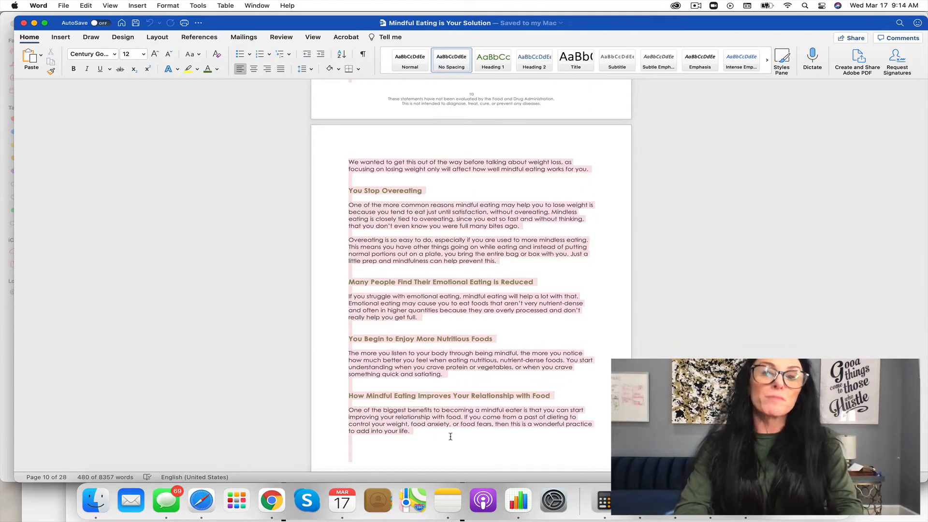
scroll(down, 3)
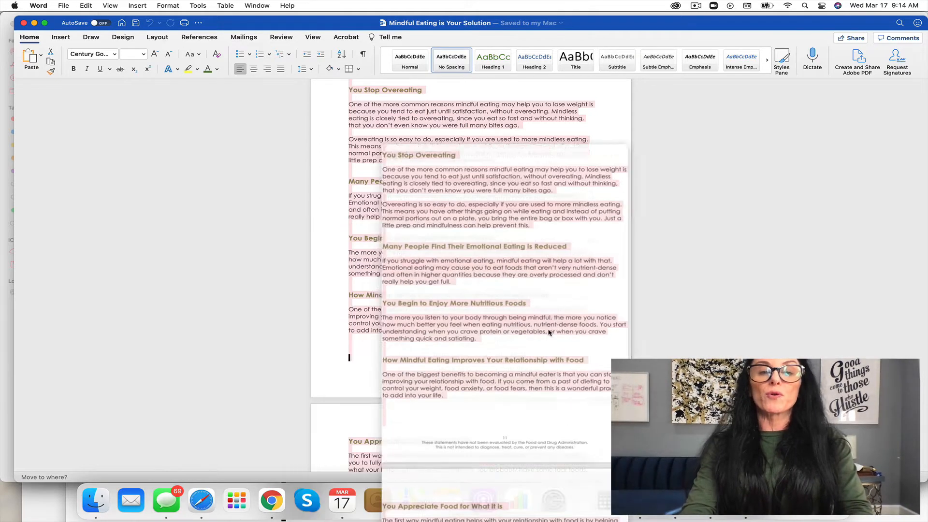
scroll(down, 3)
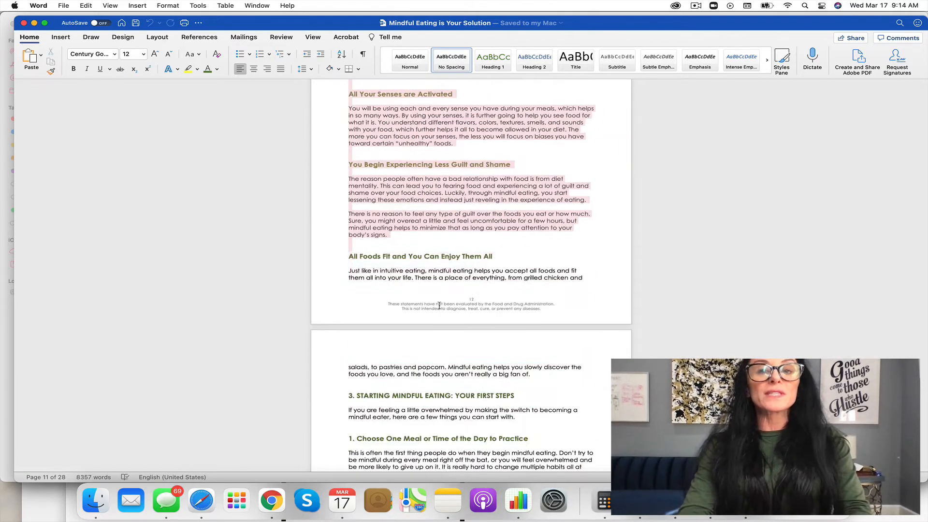
scroll(down, 3)
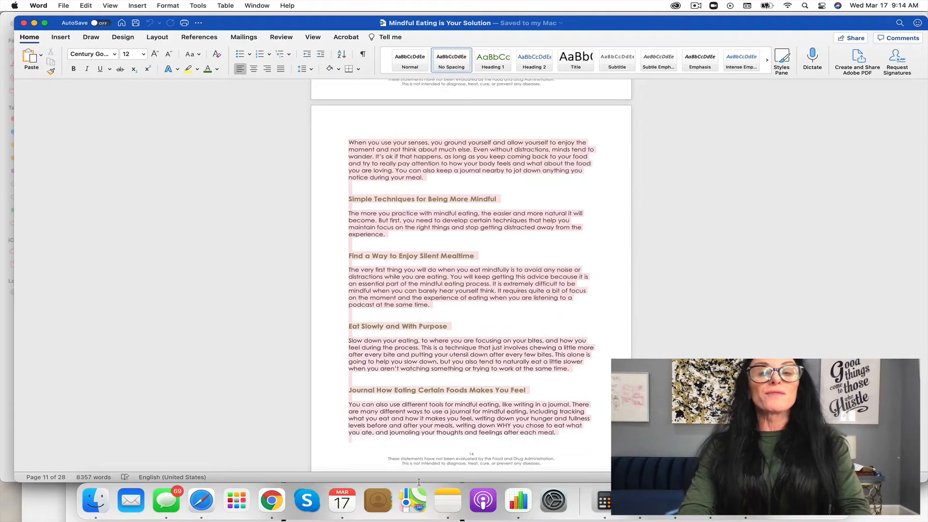
scroll(down, 3)
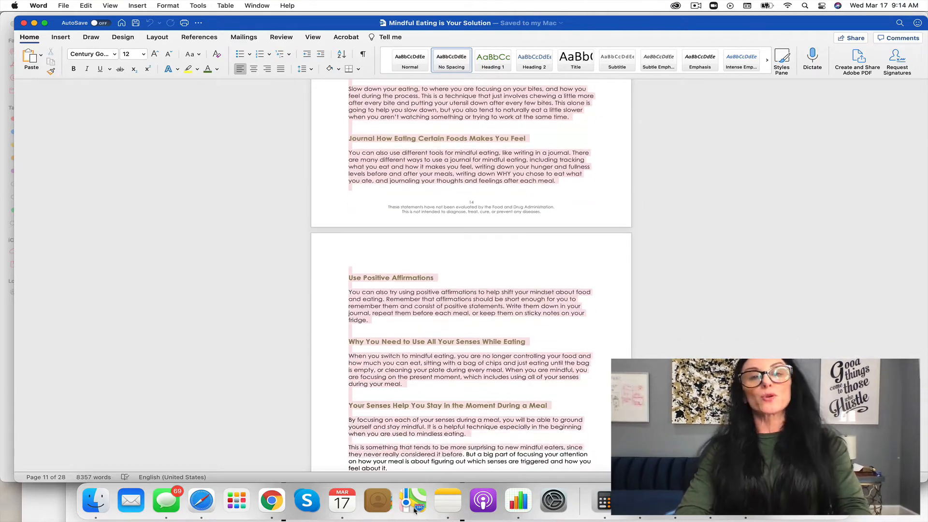
scroll(down, 3)
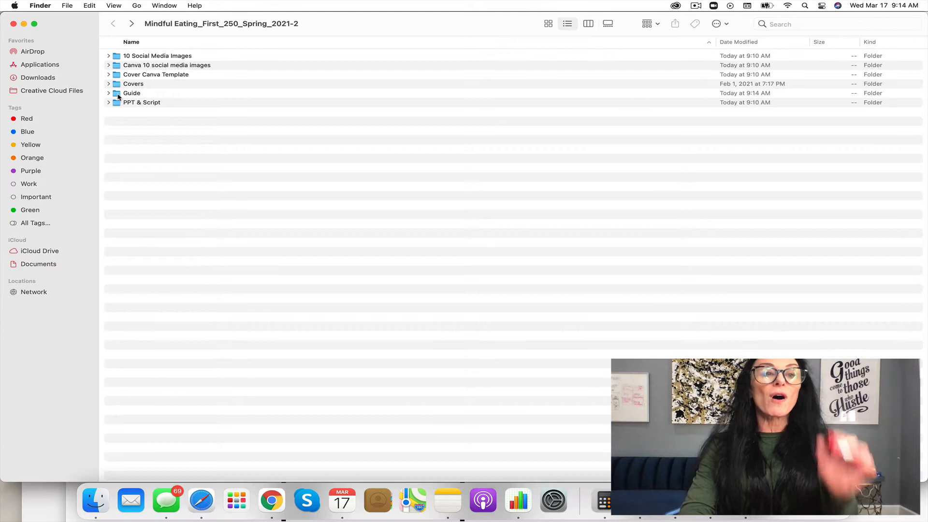
Open the PPT & Script folder and launch Mindful Eating is the Solution PPT.pptx in PowerPoint
double_click(142, 102)
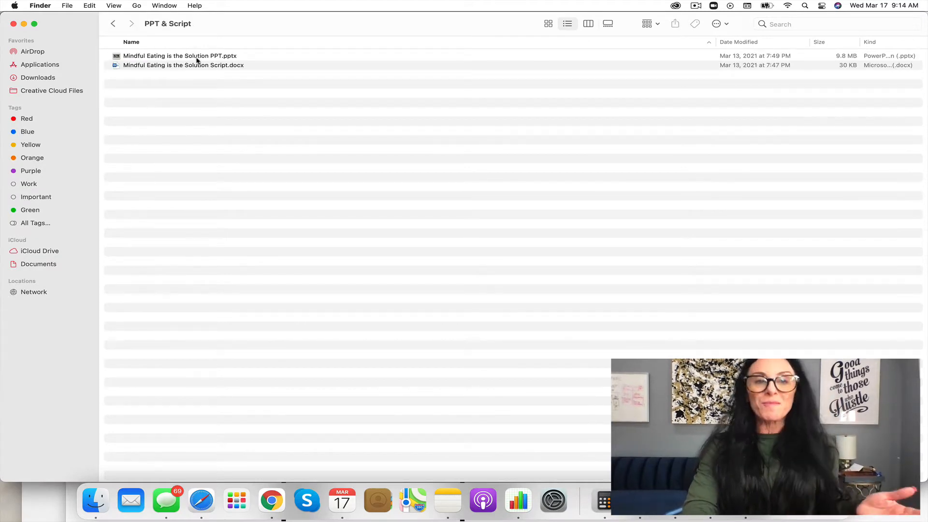
click(179, 56)
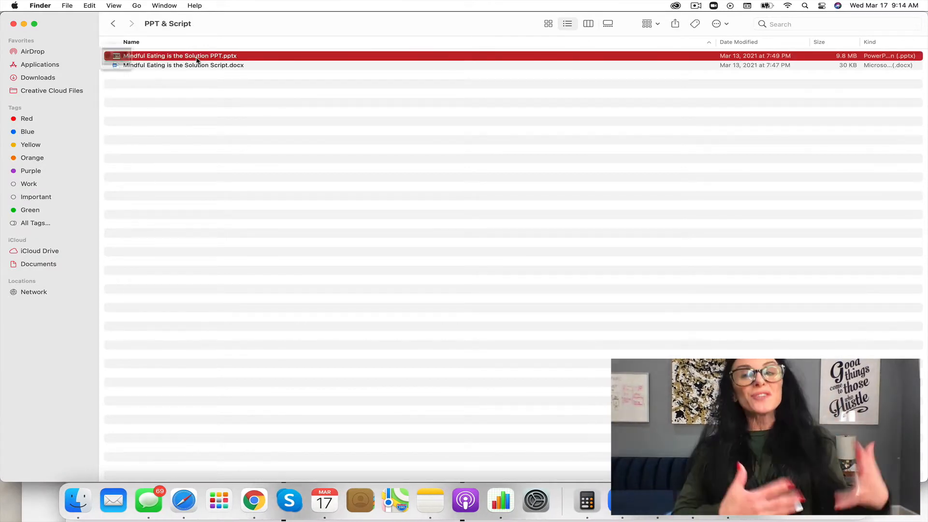
double_click(180, 56)
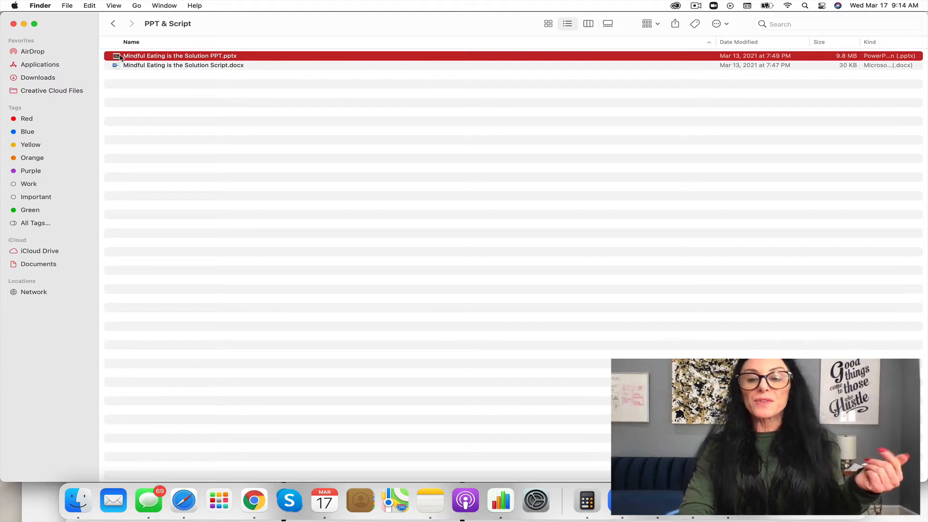
double_click(179, 56)
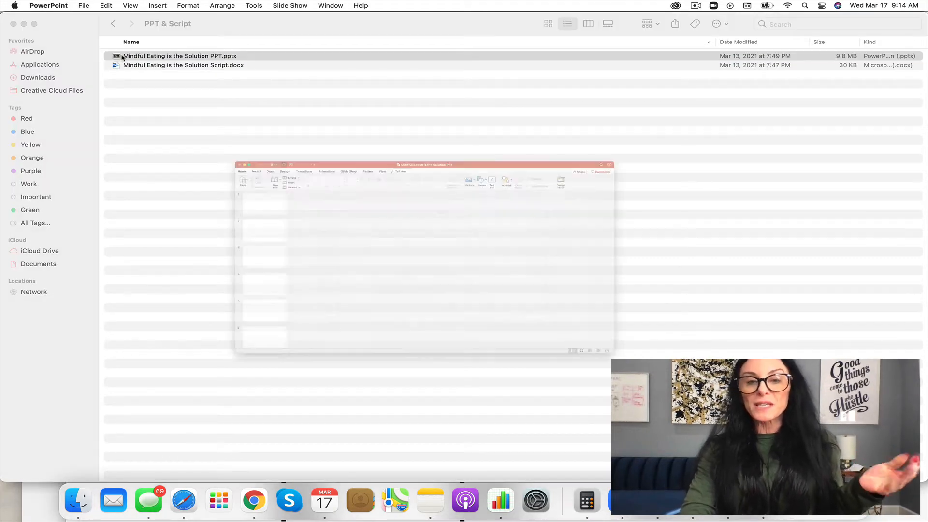
Step through the deck's title, Welcome and benefits-of-mindful-eating slides
double_click(180, 56)
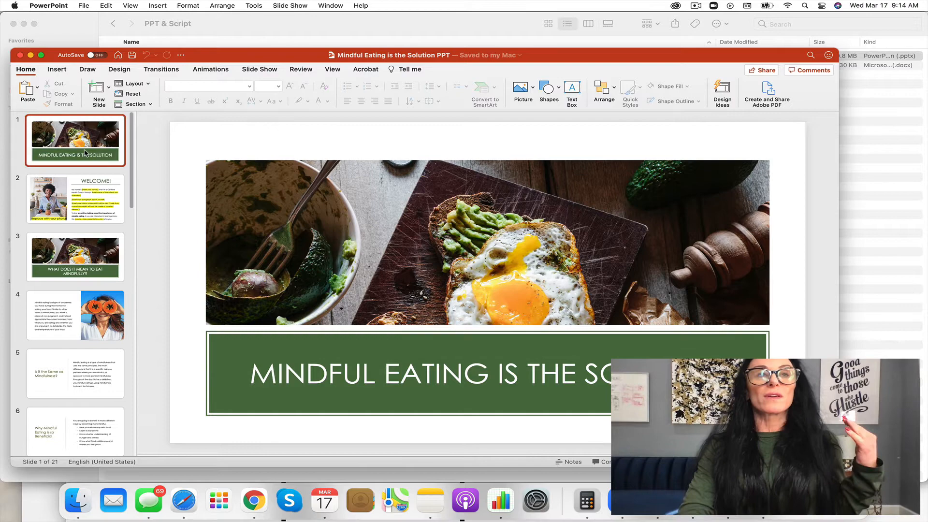
click(76, 198)
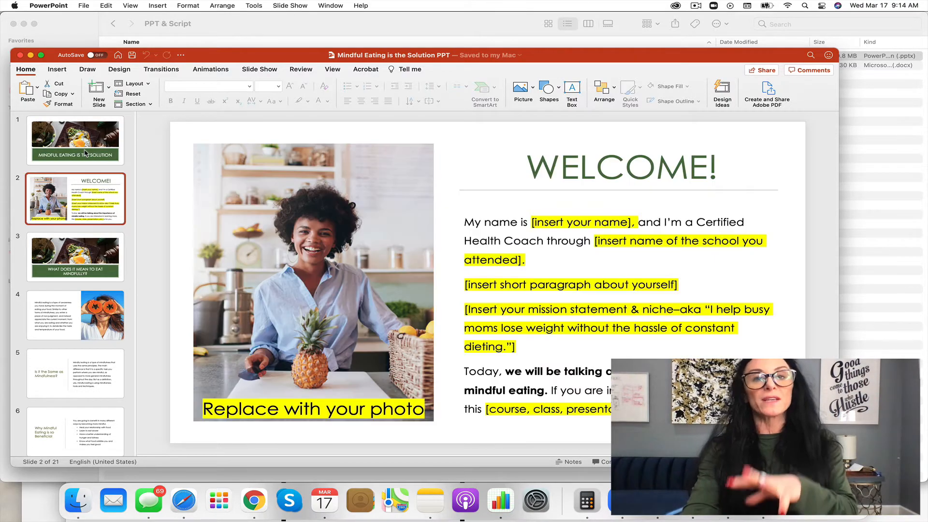
click(75, 315)
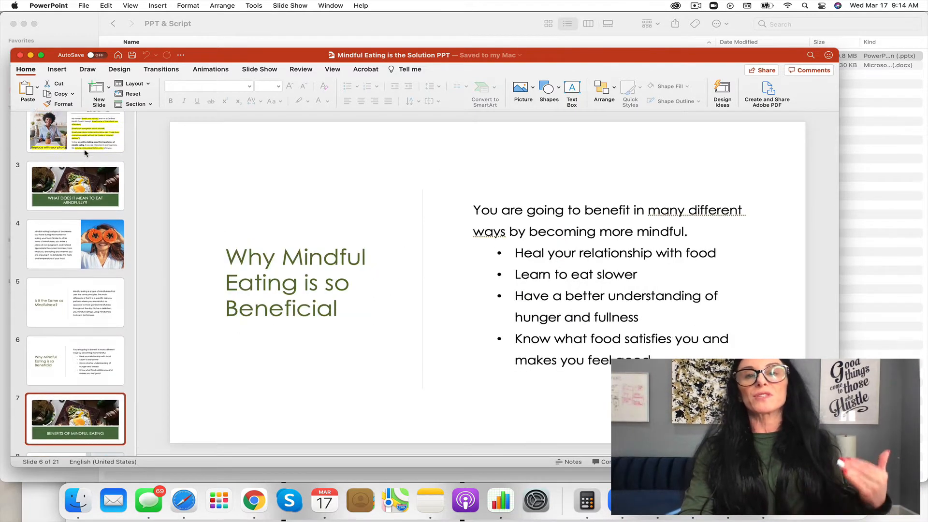
click(76, 412)
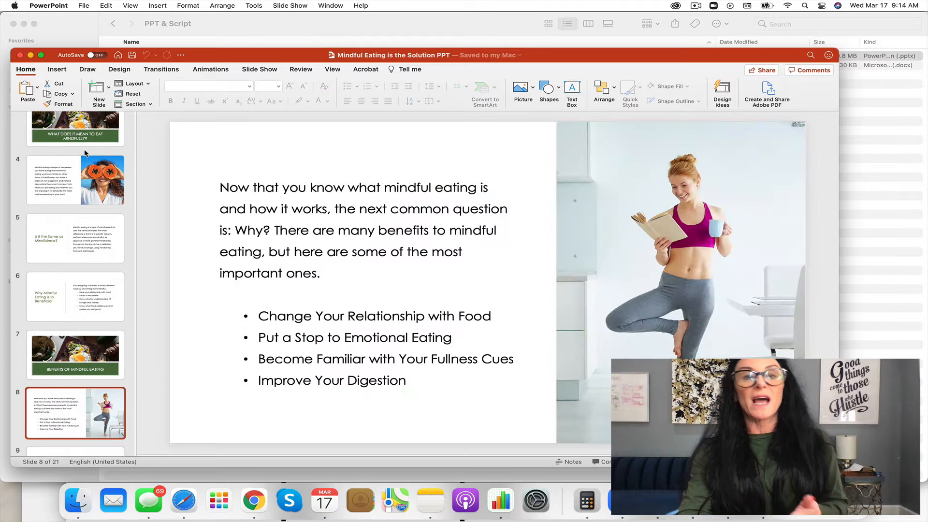
Continue through the emotional eating and tracking slides to THANK YOU, then return to the folder
click(75, 413)
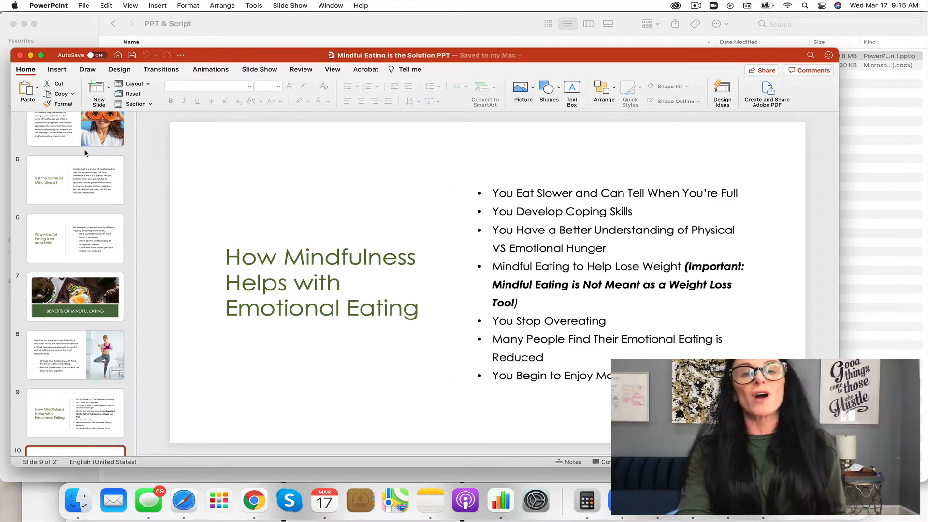
click(75, 413)
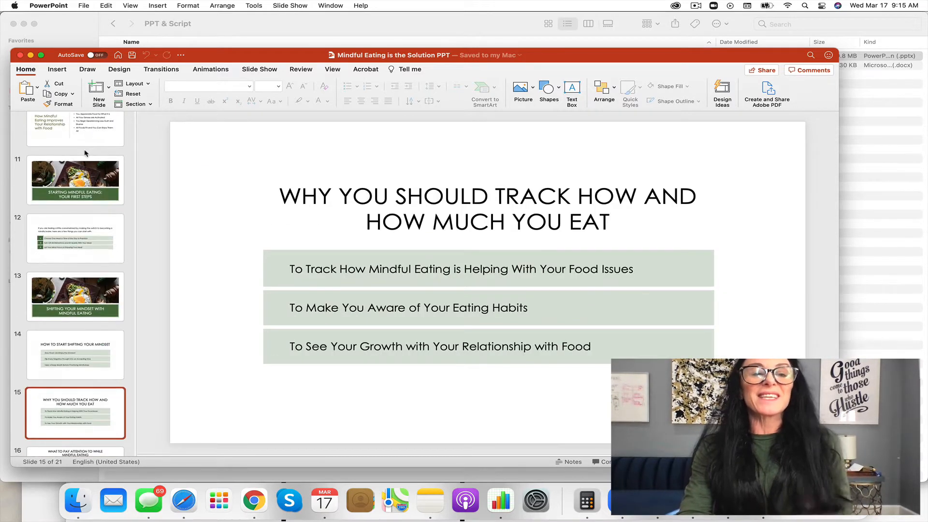
click(76, 413)
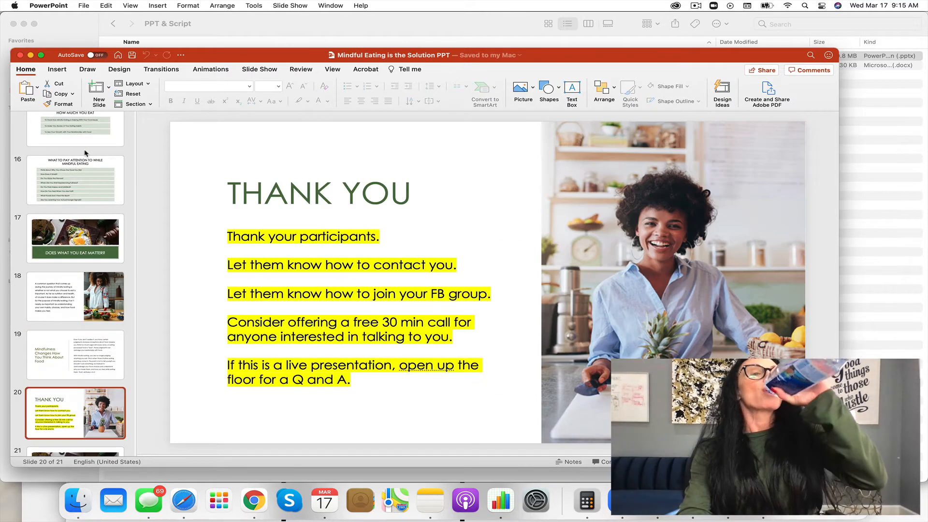
click(76, 425)
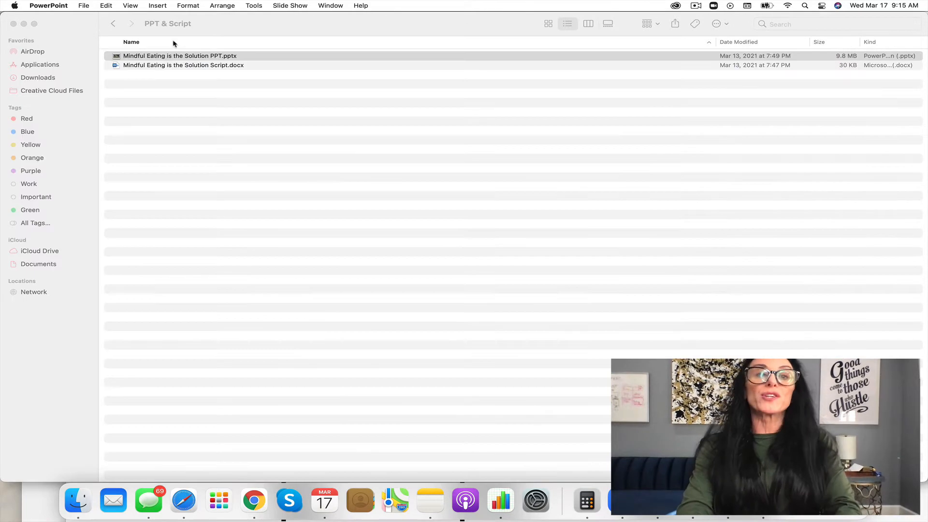
click(113, 24)
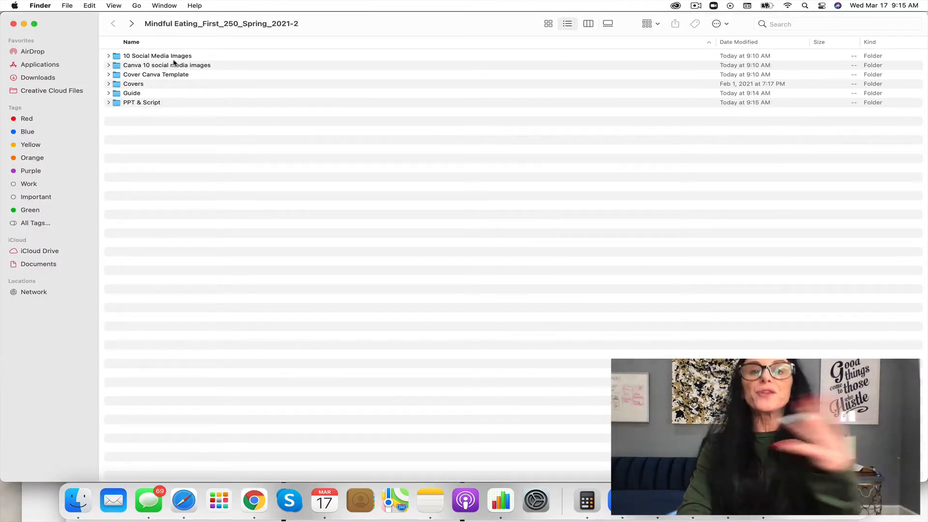
click(157, 56)
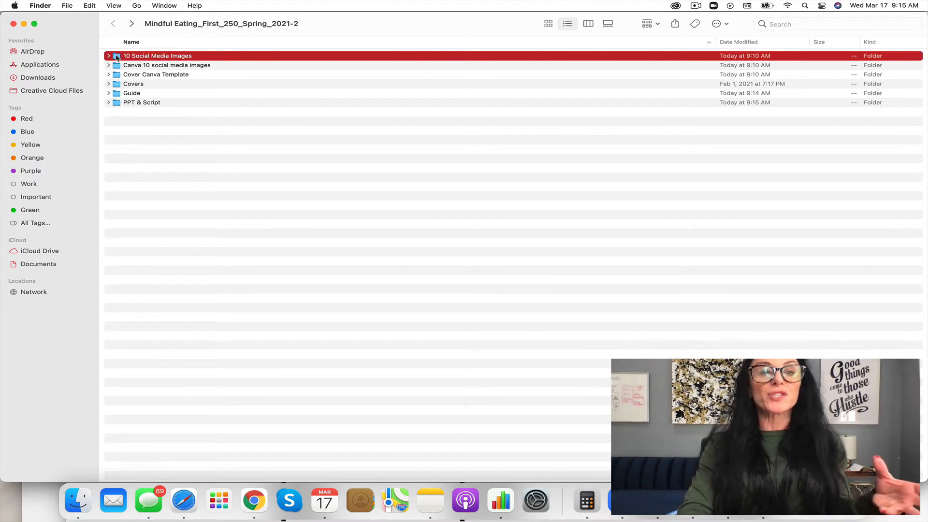
double_click(157, 56)
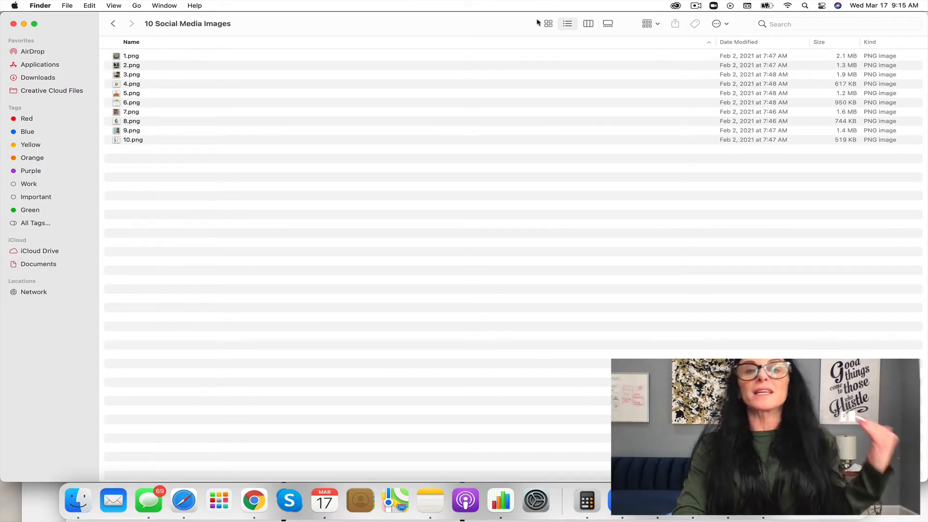
click(547, 24)
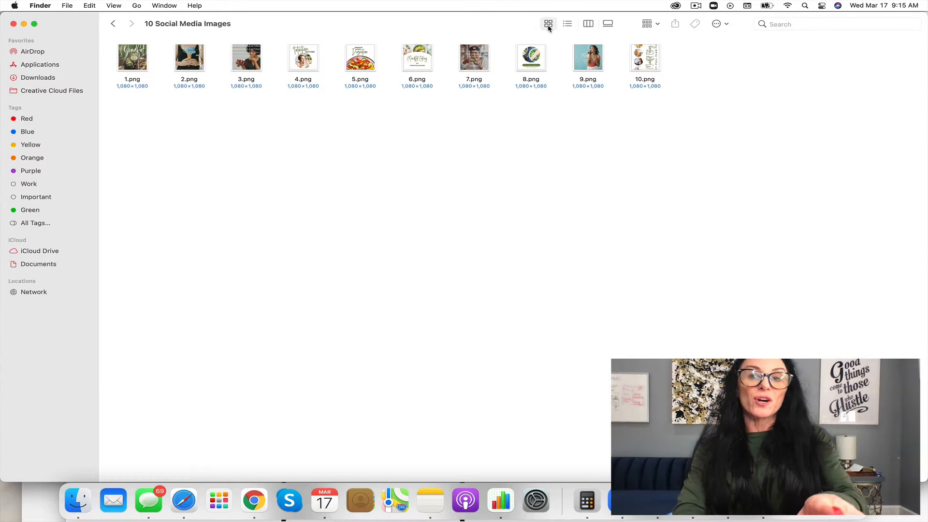
mouse_move(561, 28)
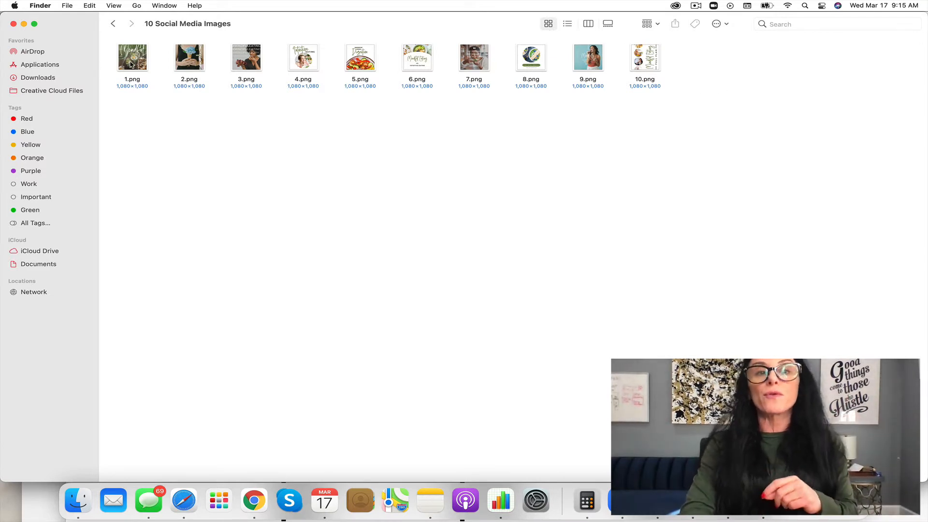
double_click(133, 57)
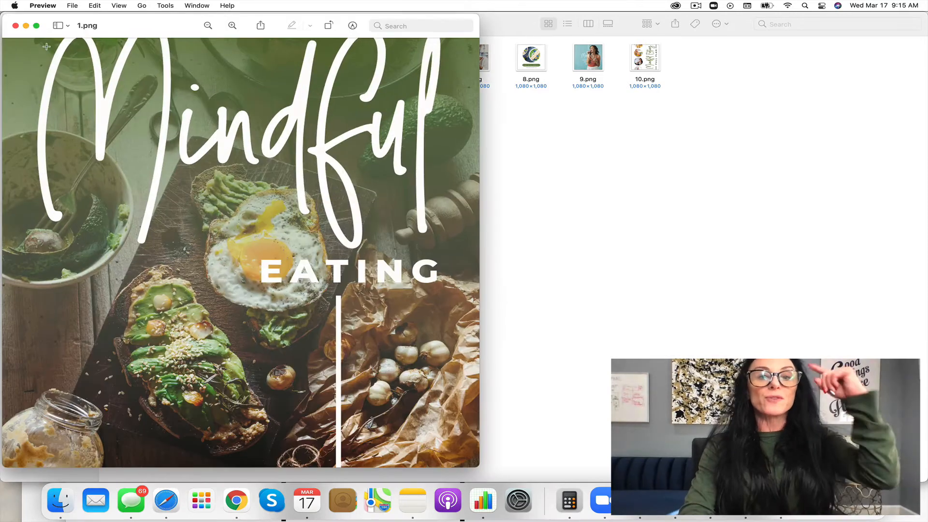
click(16, 25)
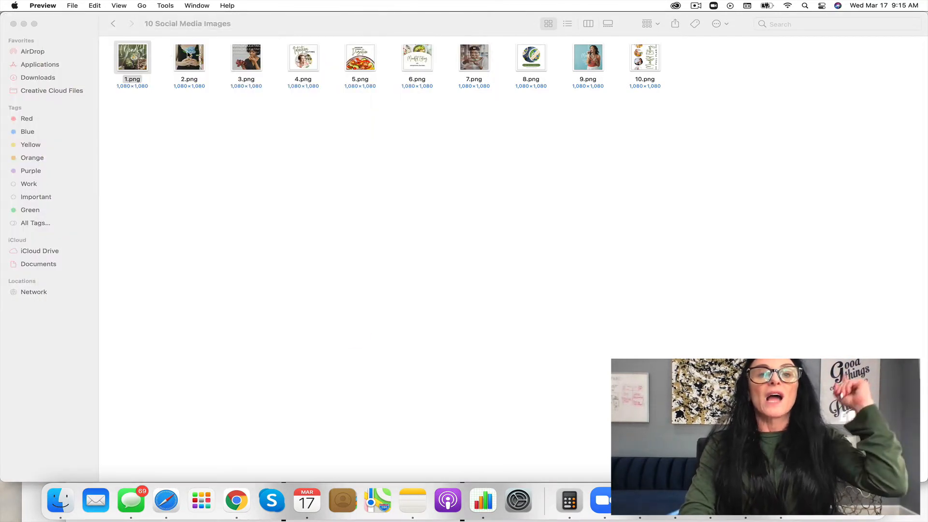
double_click(189, 57)
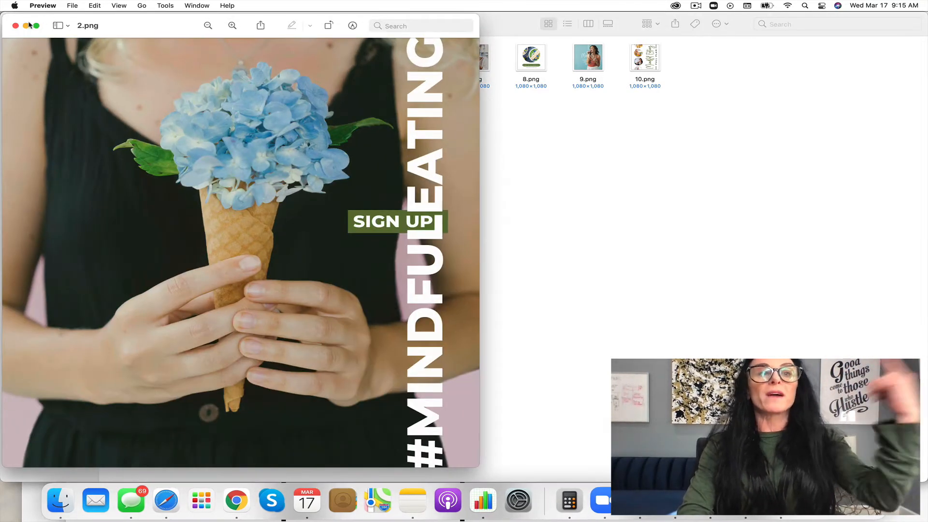
click(15, 26)
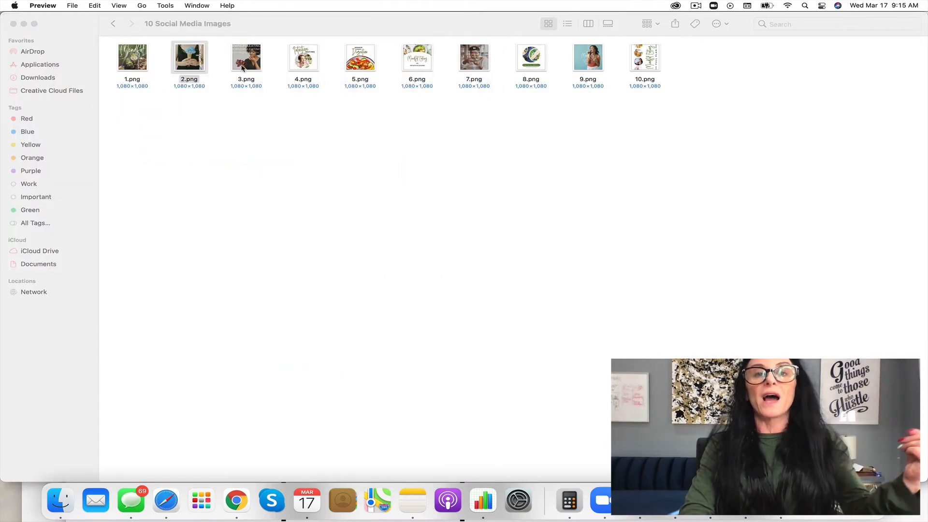
double_click(246, 57)
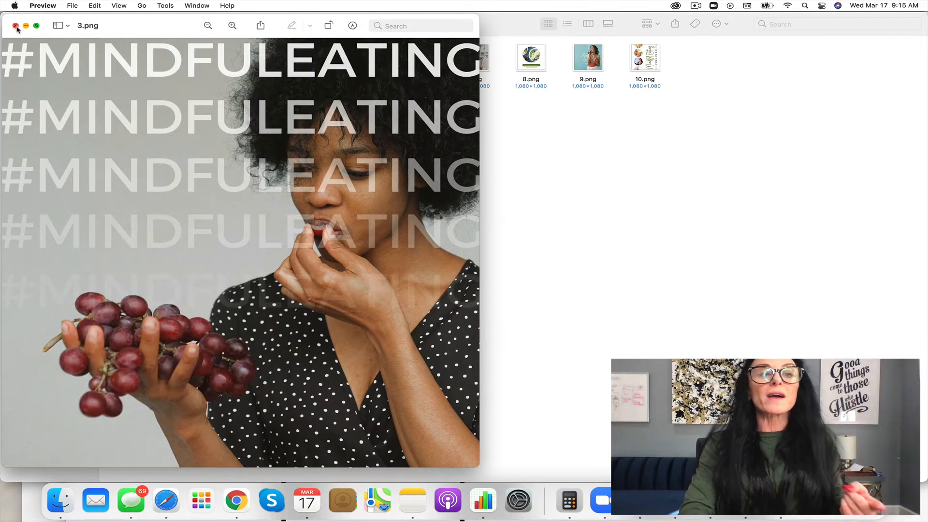
click(17, 26)
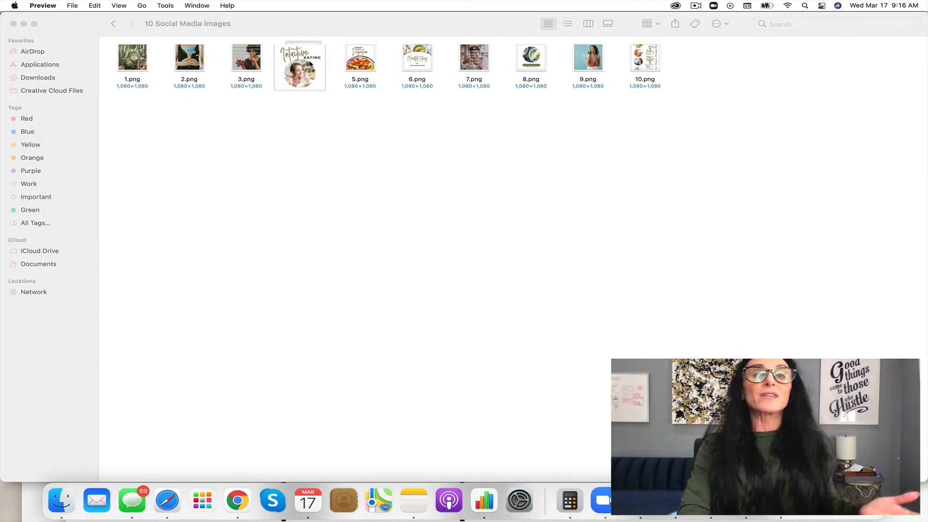
double_click(300, 57)
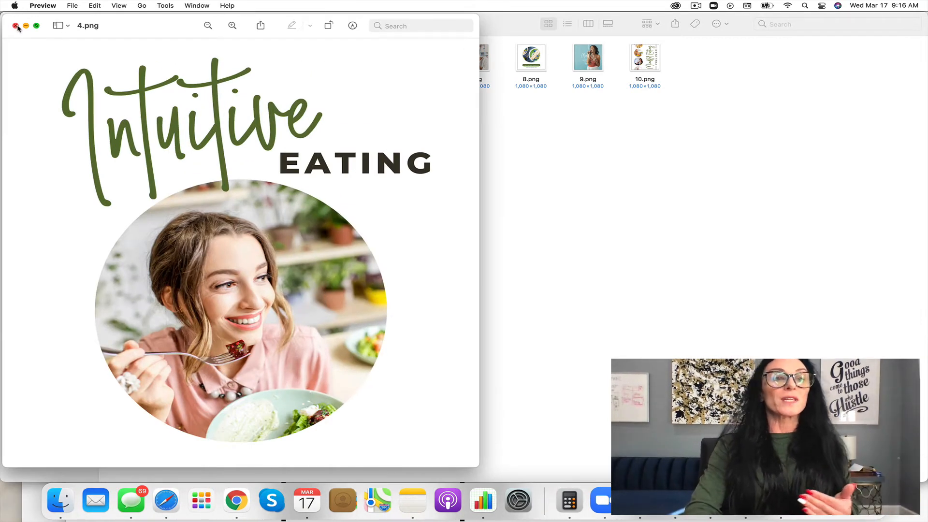
click(18, 26)
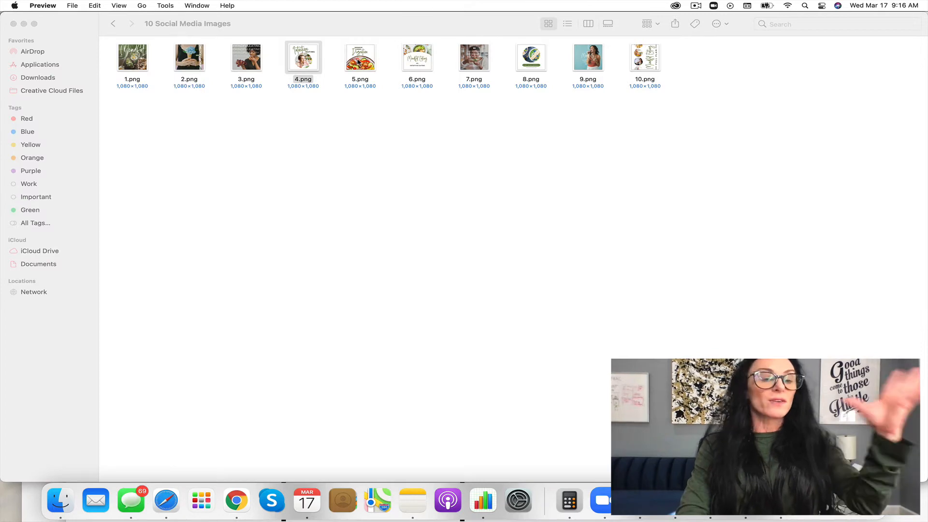
double_click(359, 57)
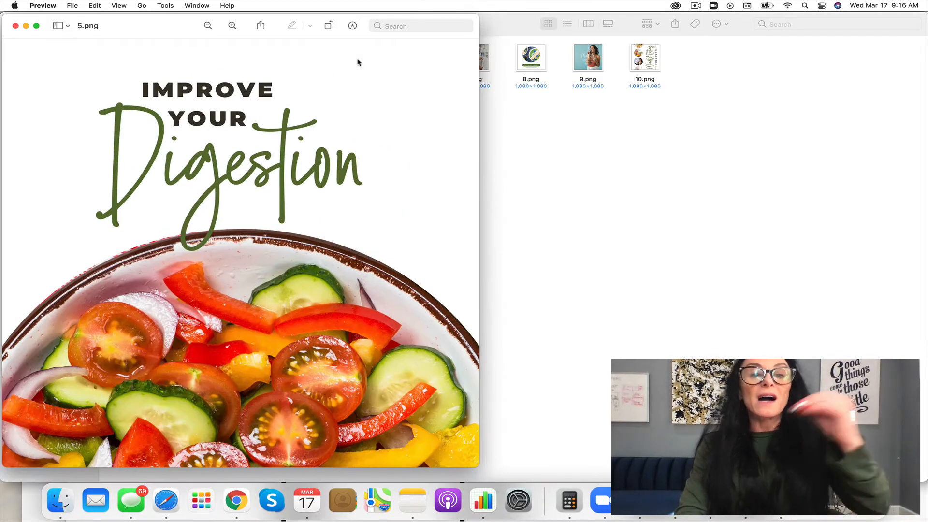
click(15, 25)
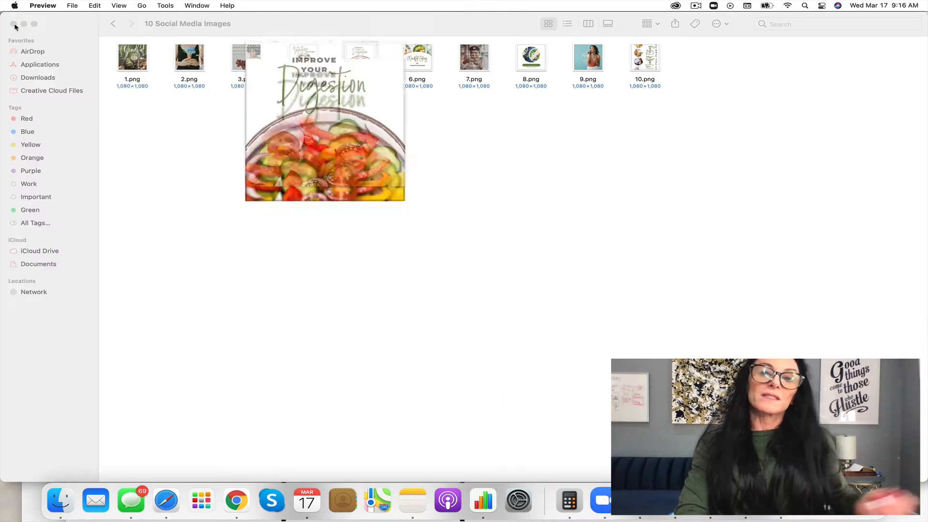
double_click(473, 57)
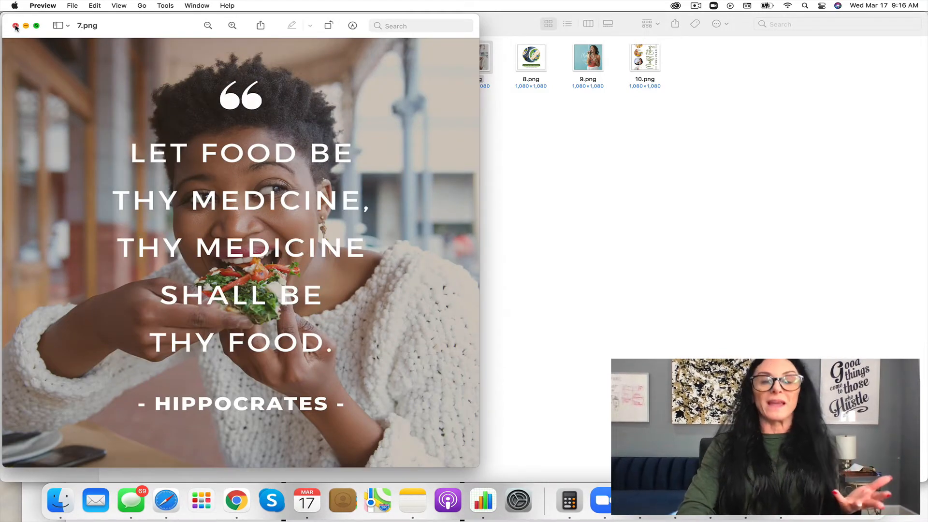
click(16, 26)
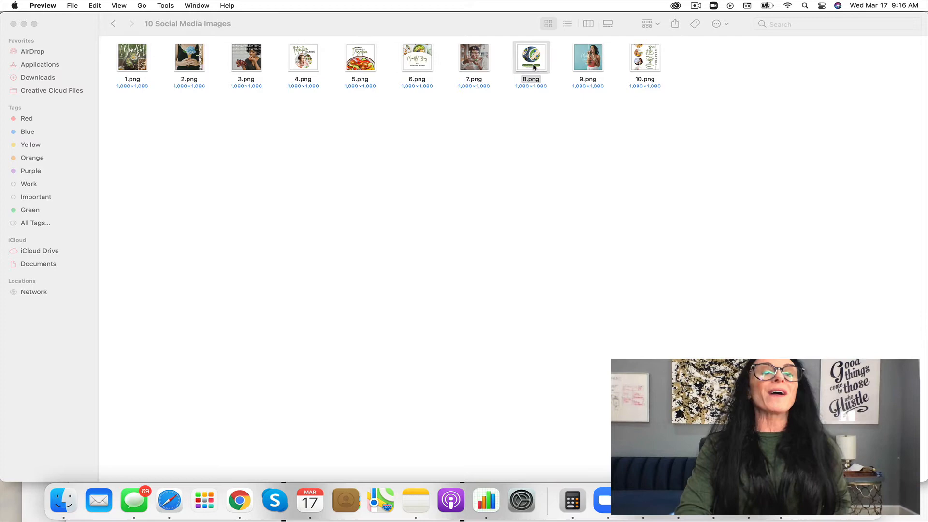
double_click(530, 57)
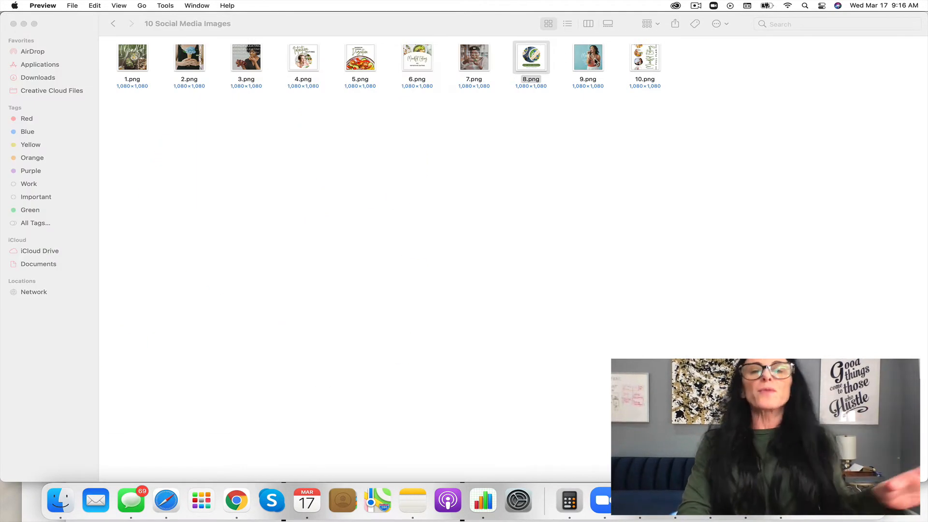
double_click(587, 57)
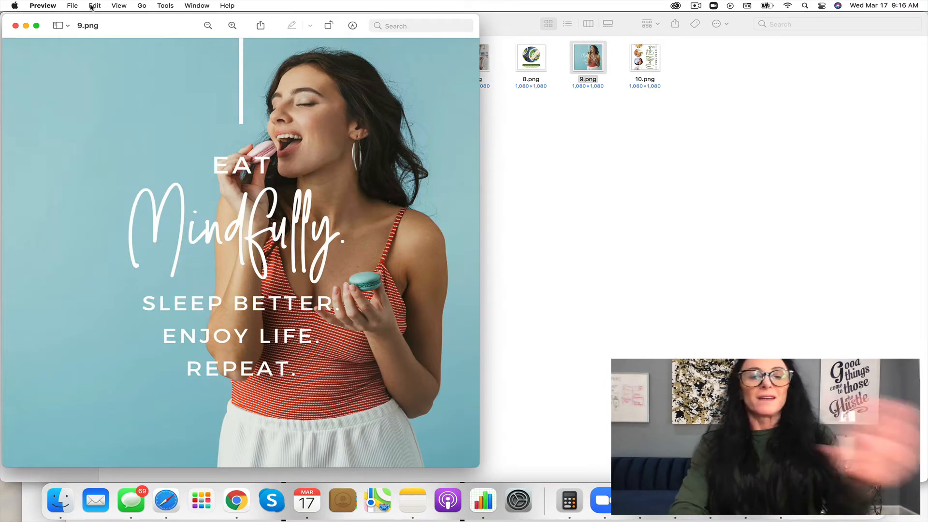
click(15, 25)
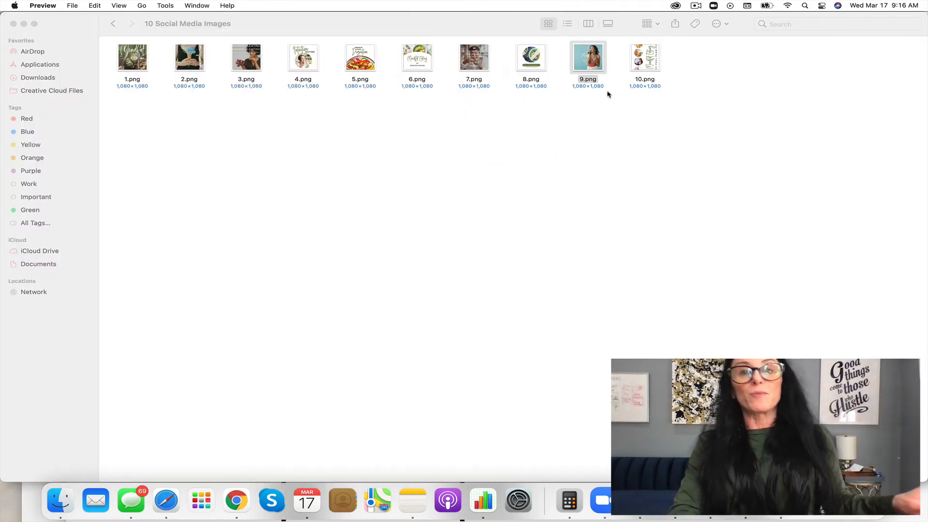
double_click(644, 57)
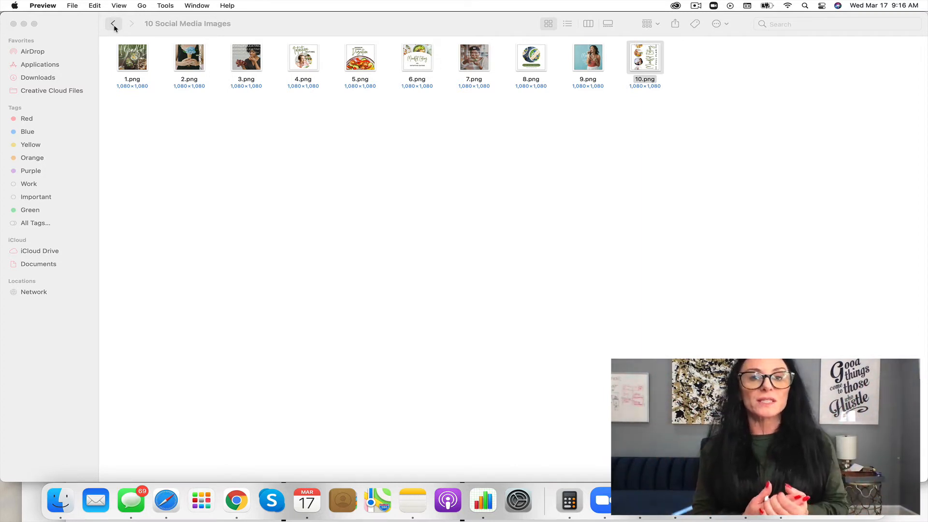
From the bundle folder, open the Cover Canva Template document 'Canva Templates for wellness coaches' in Word
click(114, 23)
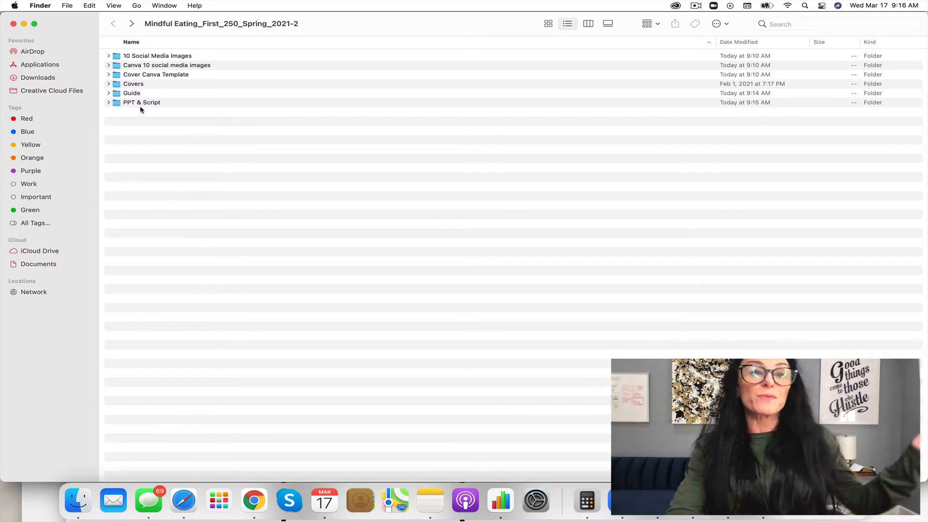
mouse_move(173, 98)
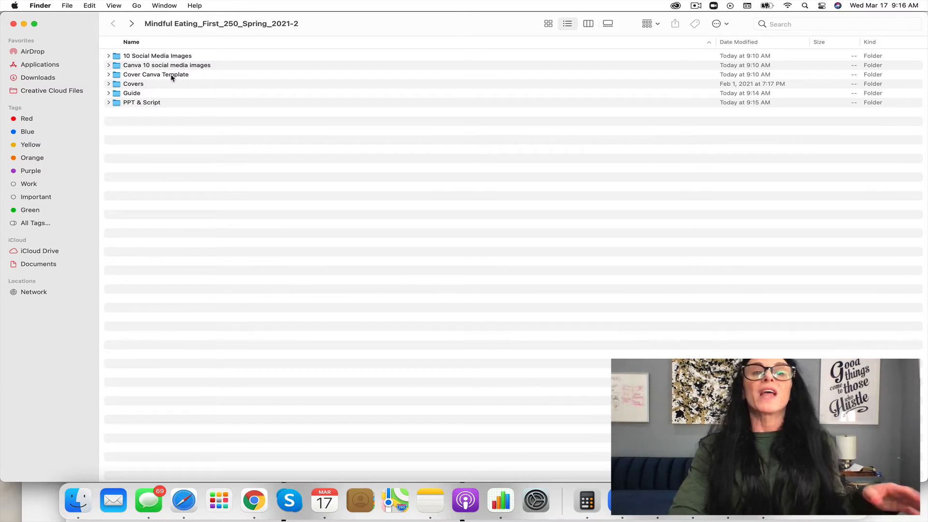
double_click(156, 74)
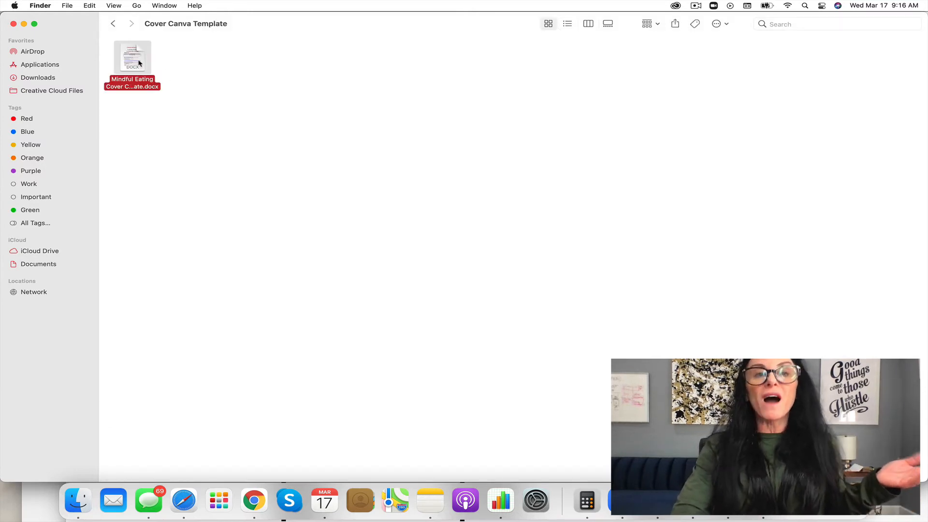
double_click(132, 56)
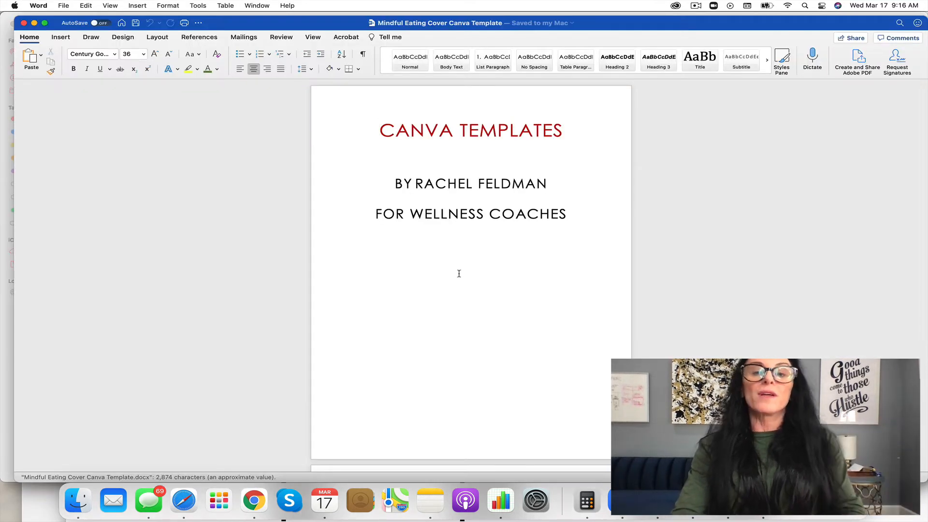
scroll(down, 3)
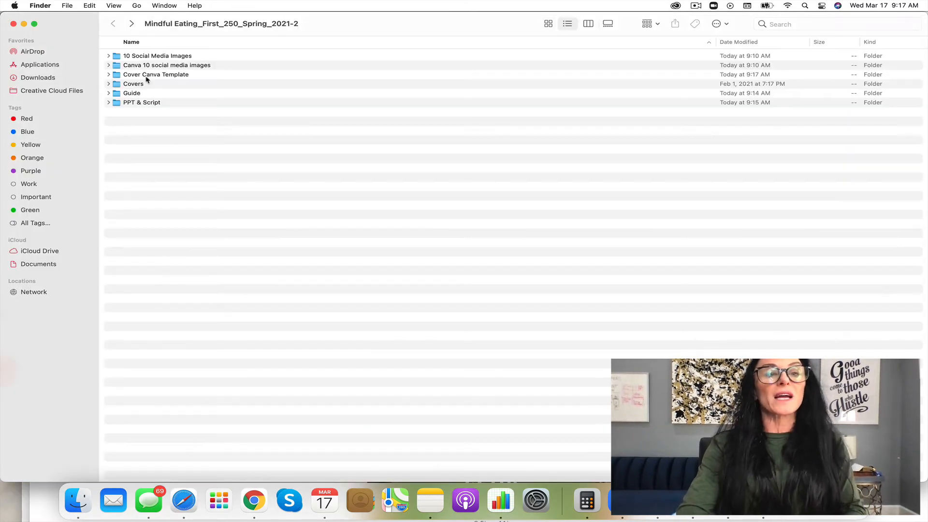
Open the Covers folder and preview cover images 2 and 4, closing each
double_click(133, 83)
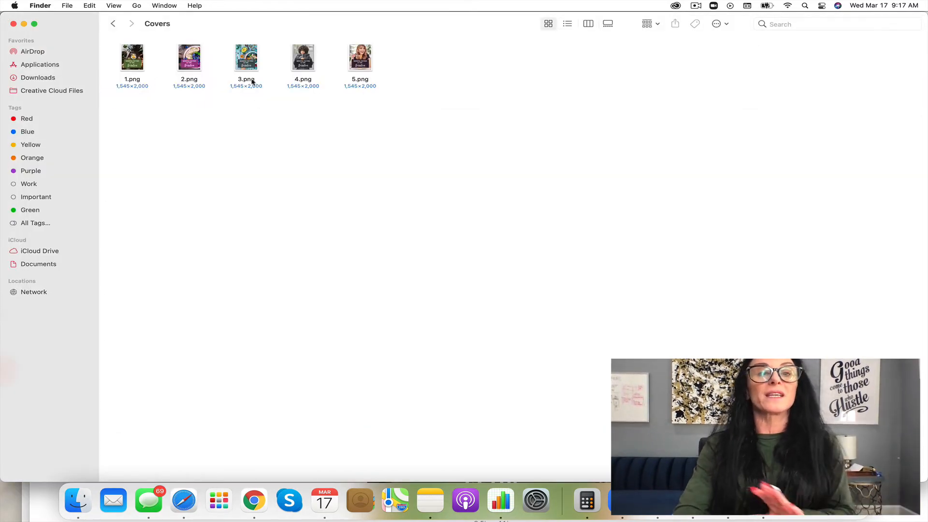
double_click(132, 57)
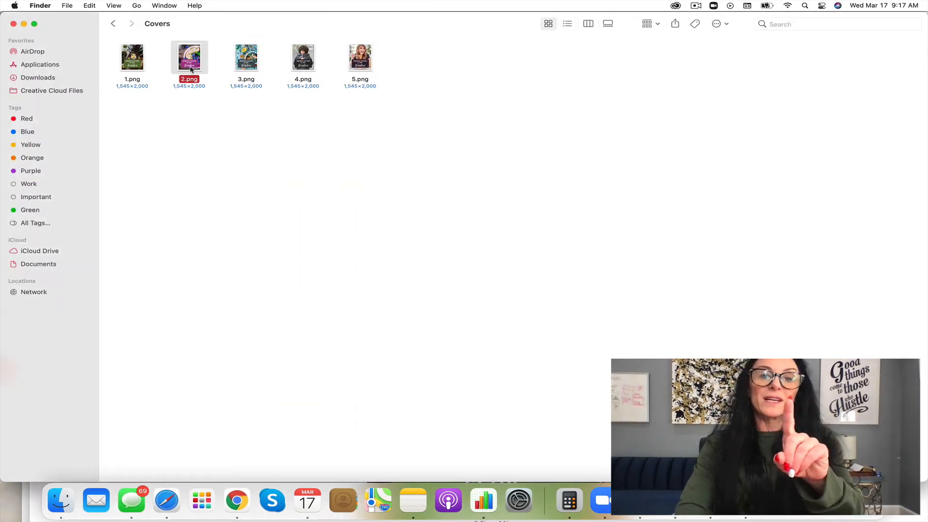
double_click(189, 57)
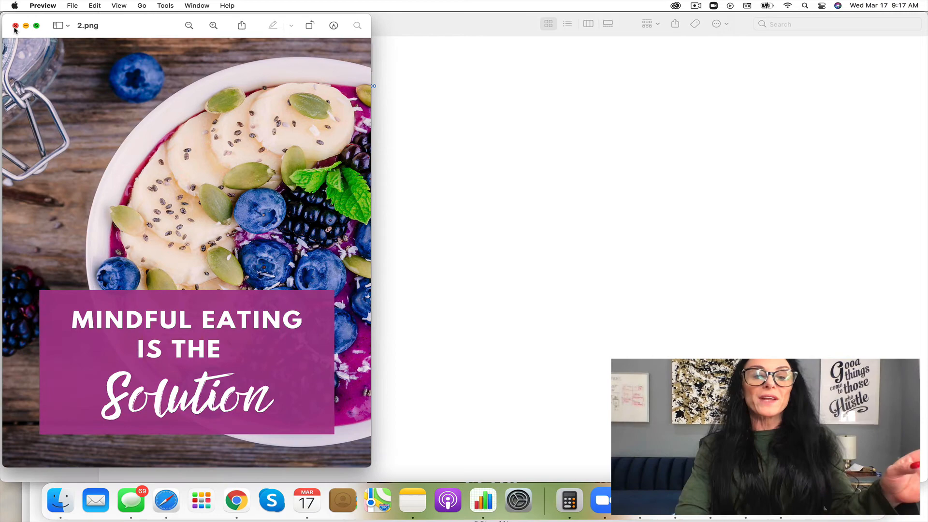
click(16, 25)
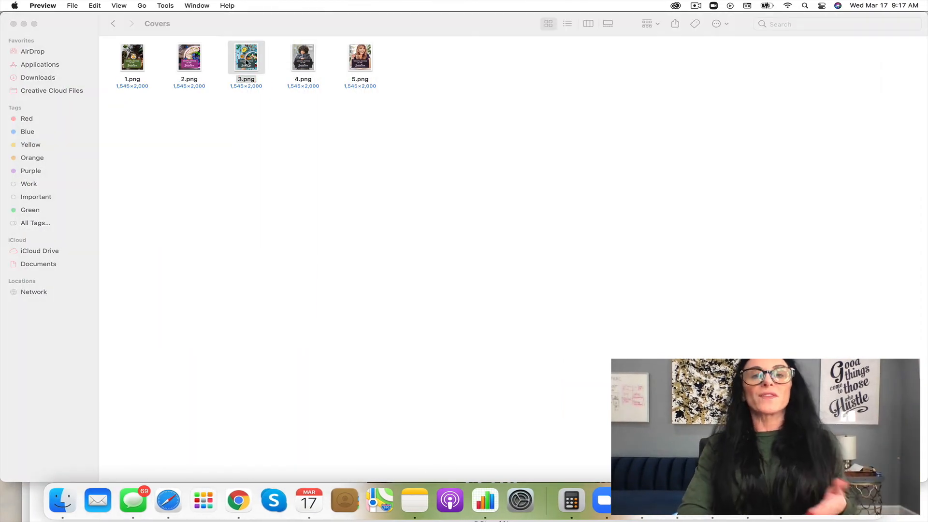
double_click(246, 57)
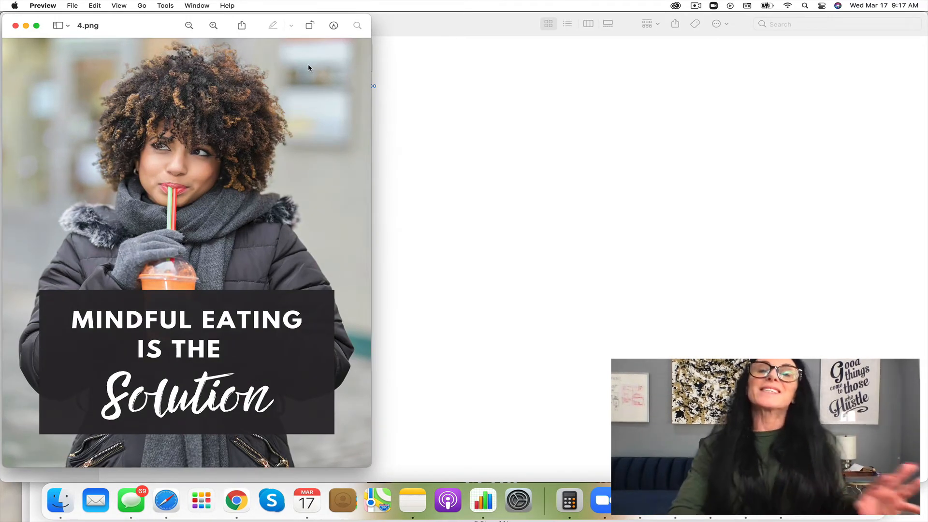
click(15, 25)
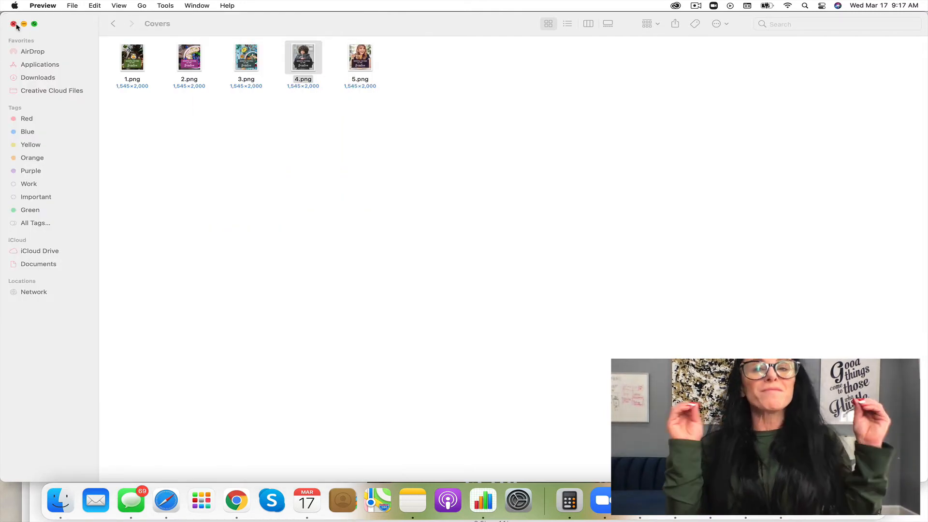
Preview cover image 5, close it and return to the bundle's main folder
click(360, 57)
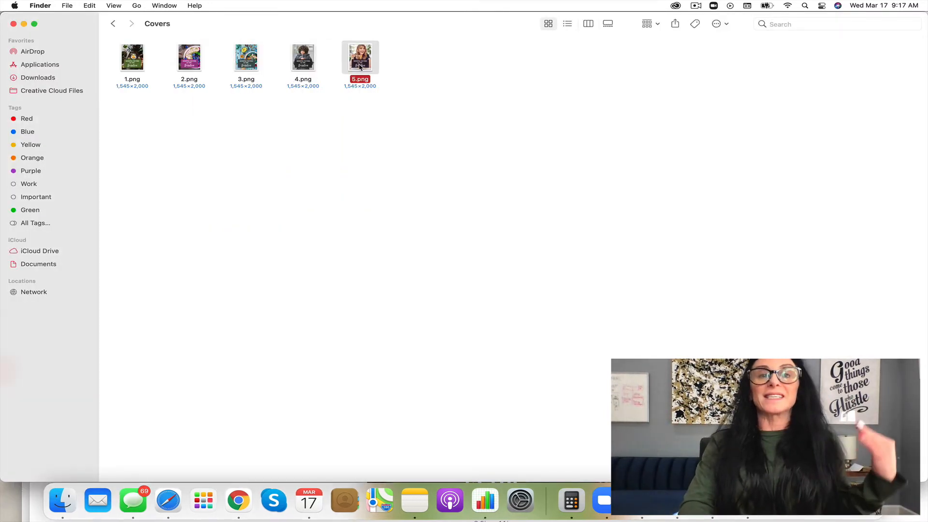
double_click(359, 56)
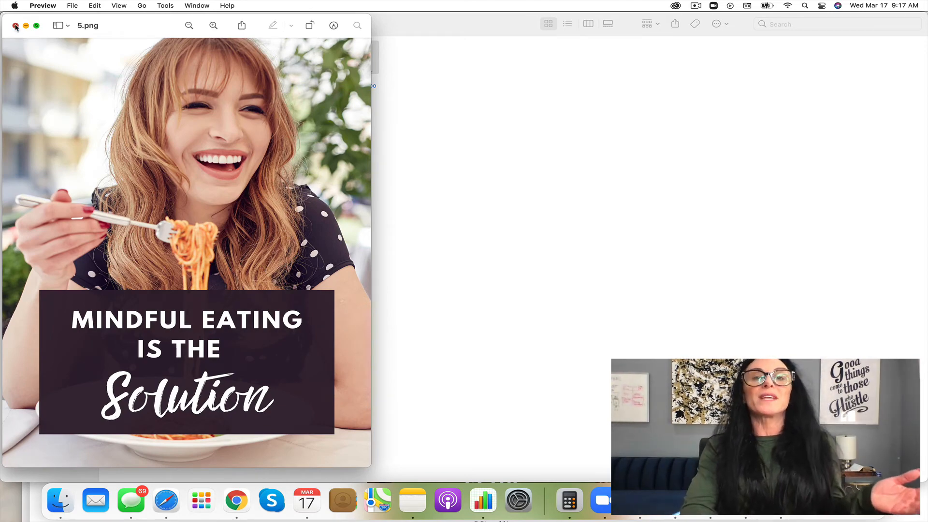
click(113, 23)
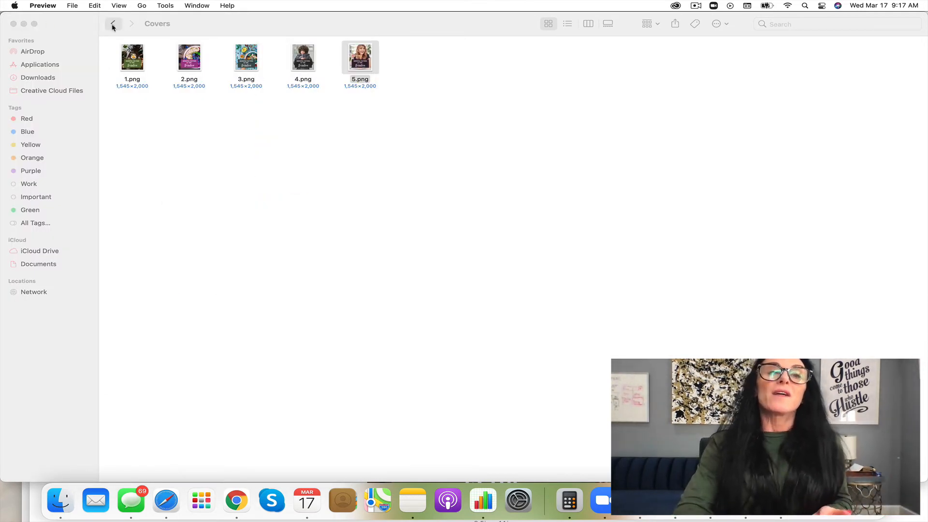
click(113, 24)
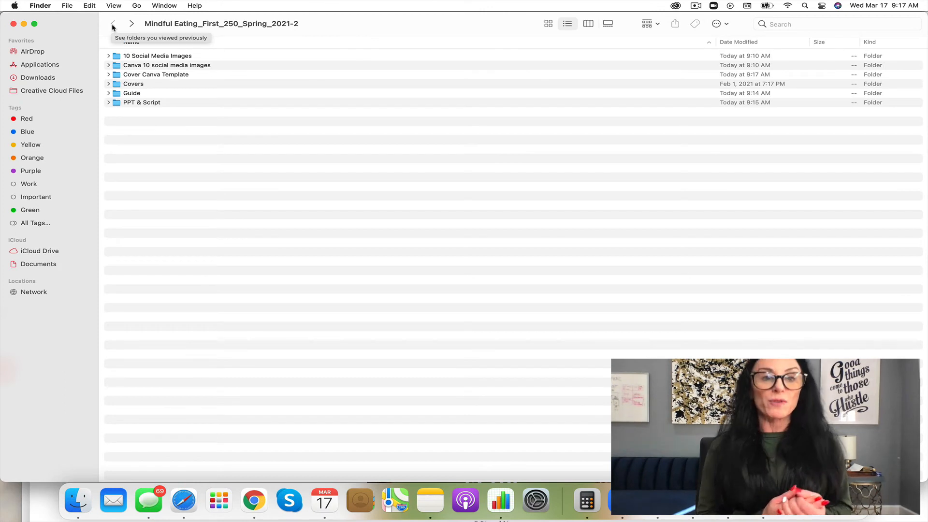
mouse_move(189, 70)
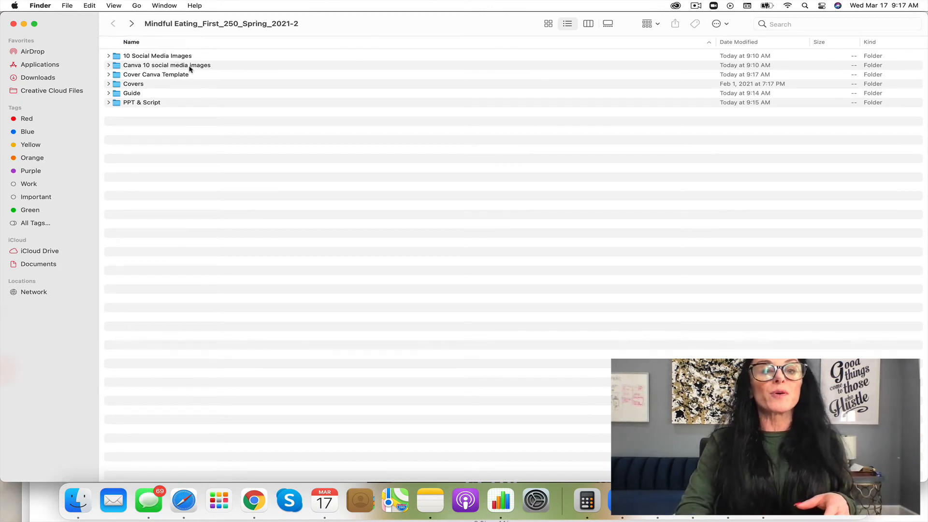
double_click(167, 65)
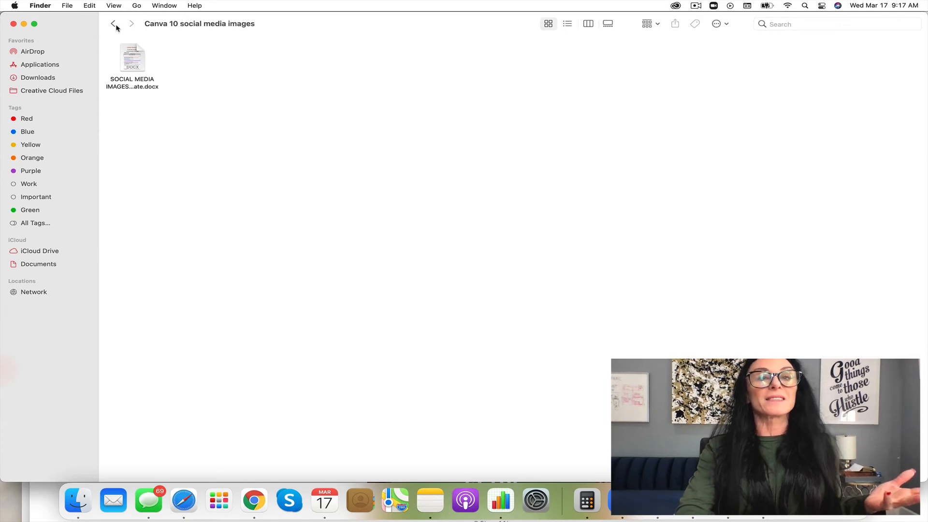
click(113, 23)
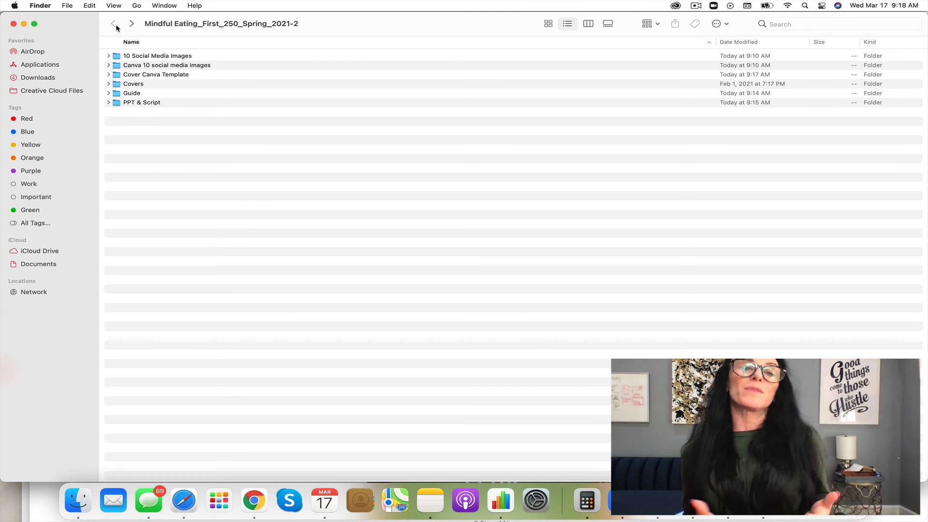
mouse_move(491, 94)
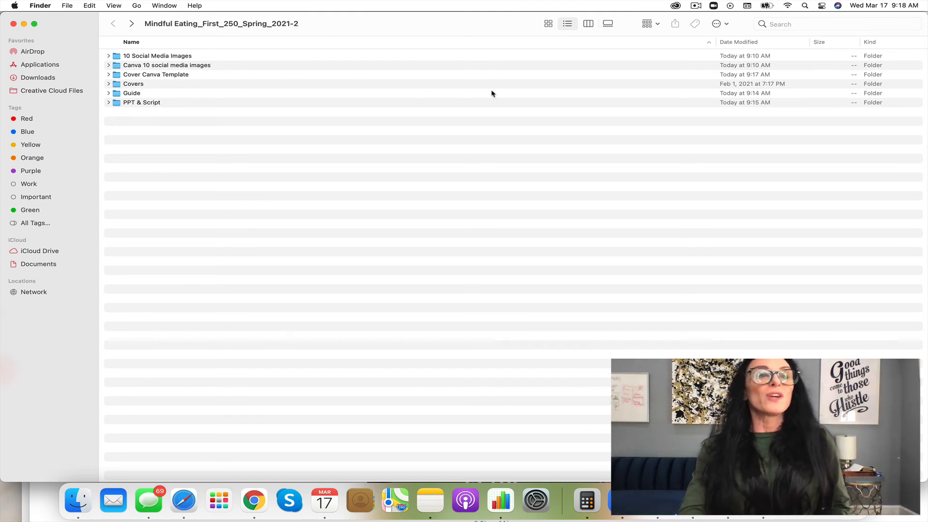